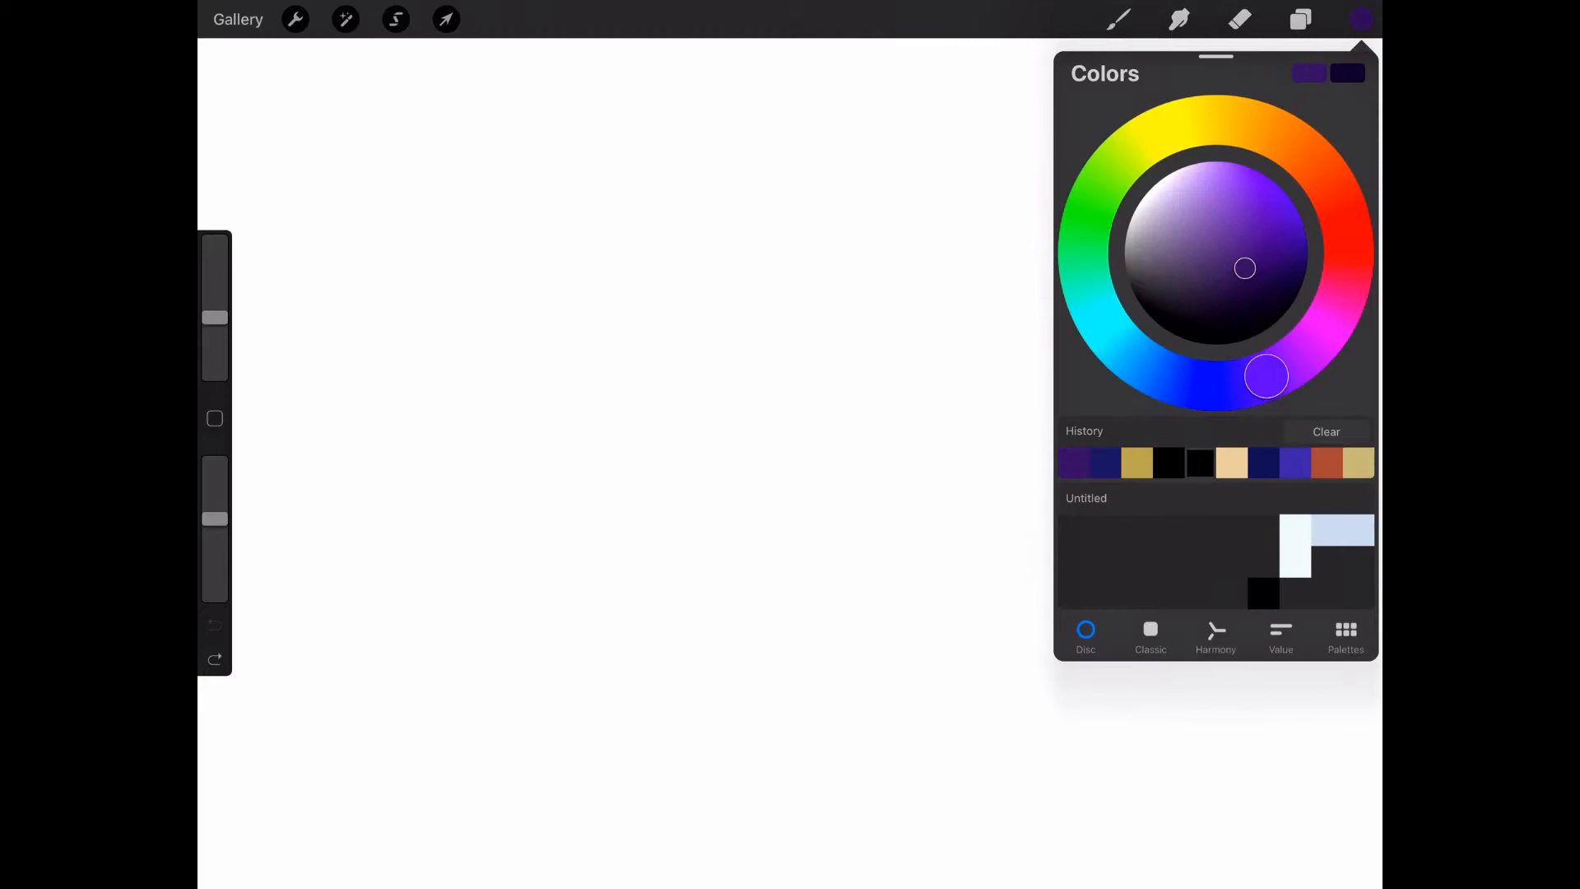
Step: Fill Layer 1 solid black and select the Hard Airbrush from the Airbrushing set
click(1299, 20)
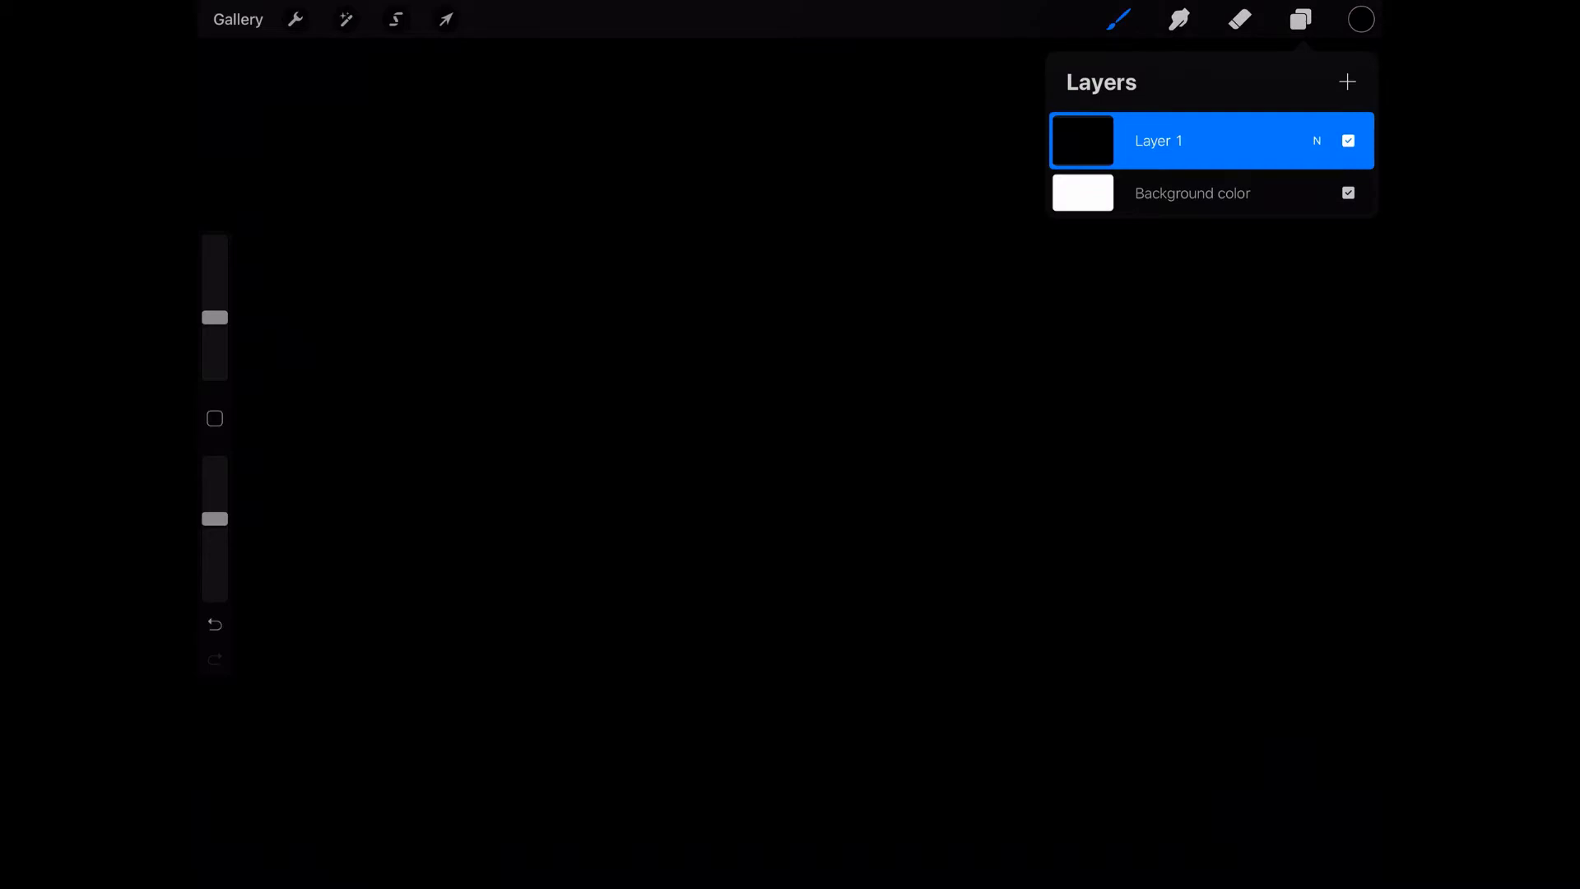
click(1120, 20)
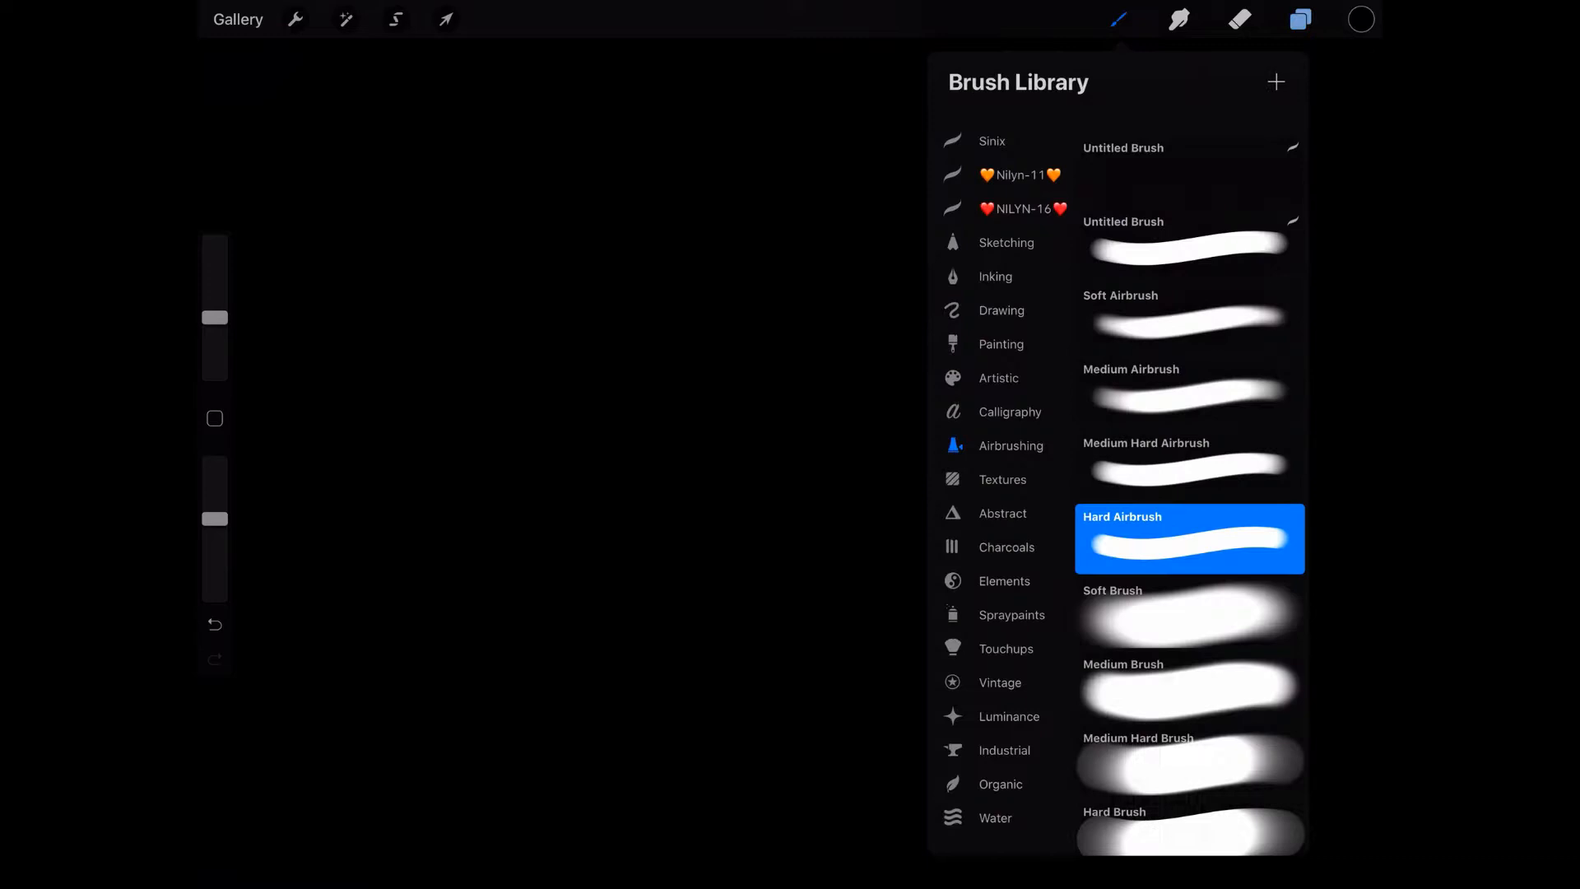
click(1360, 20)
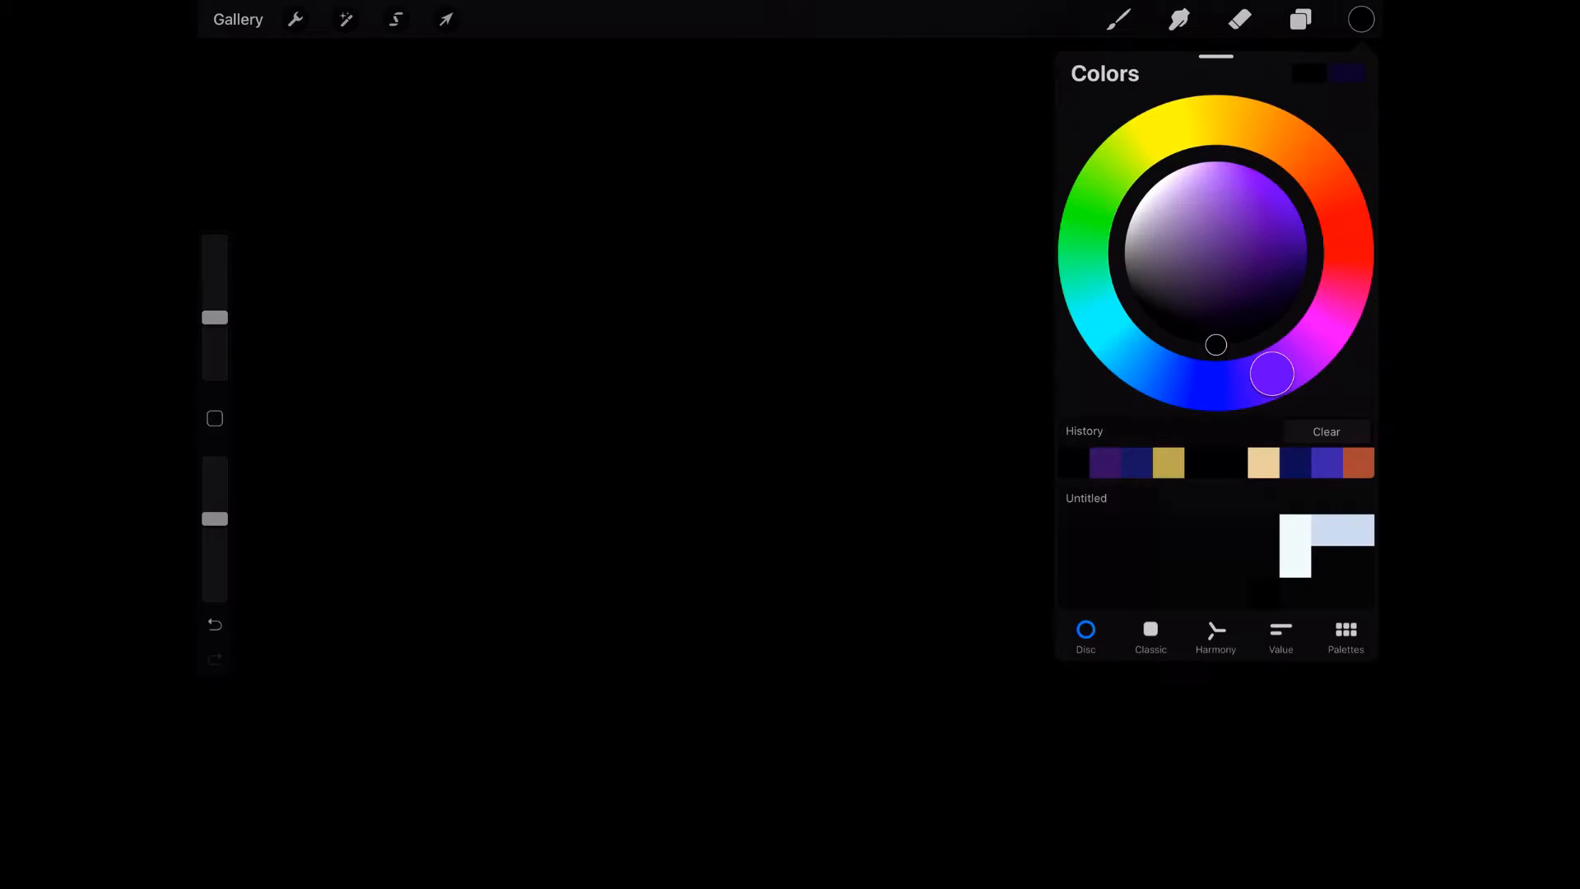
Step: Paint a yellow circle near the centre and colour-drop it into a solid planet
click(1195, 120)
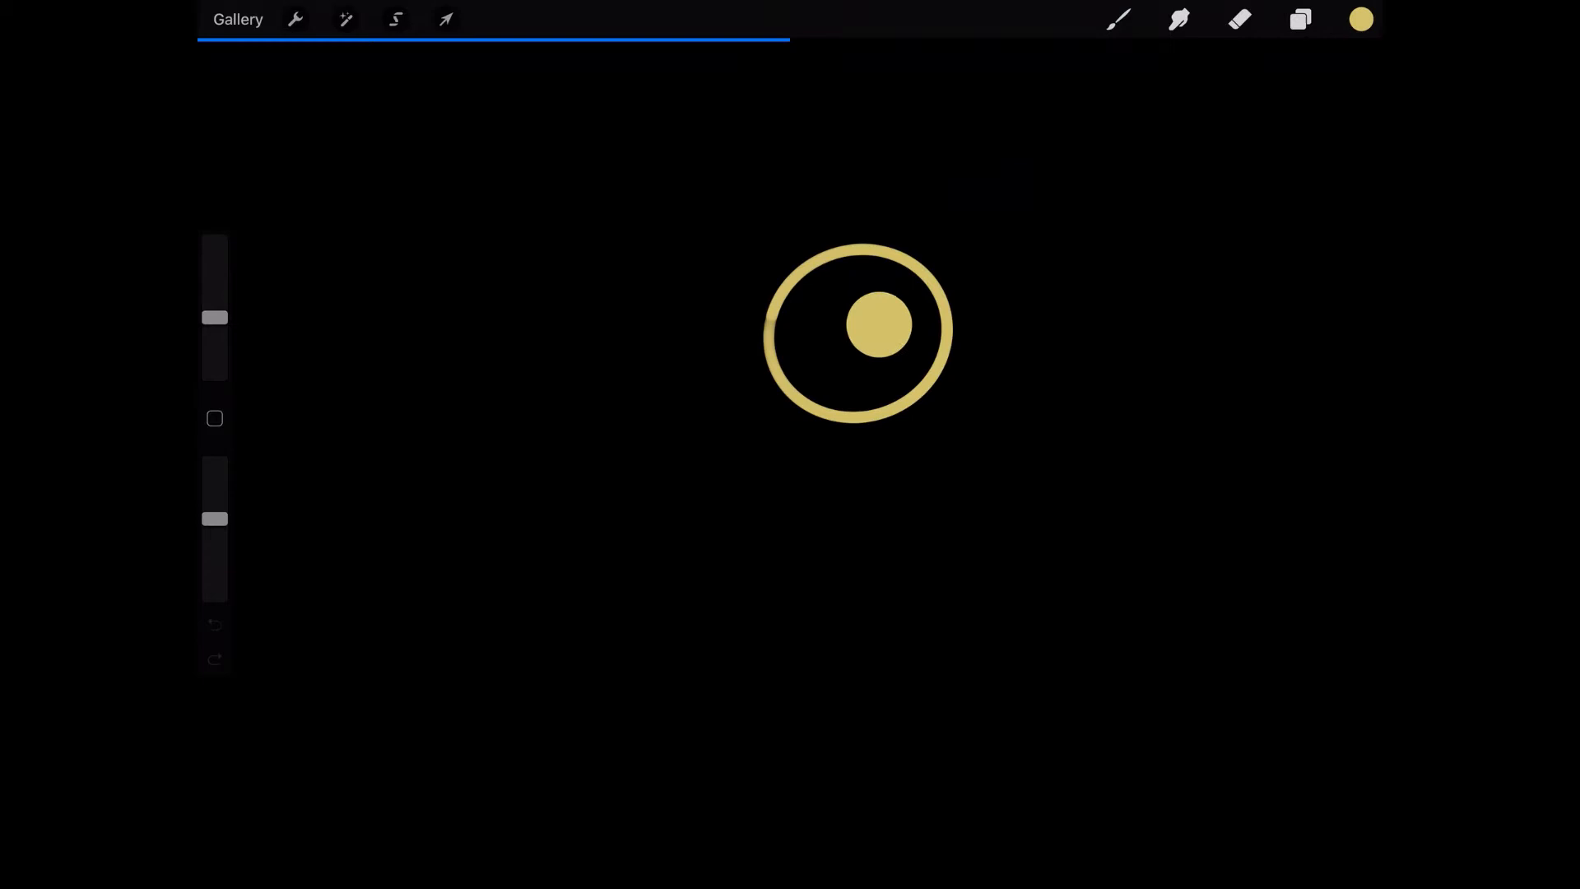
click(1359, 19)
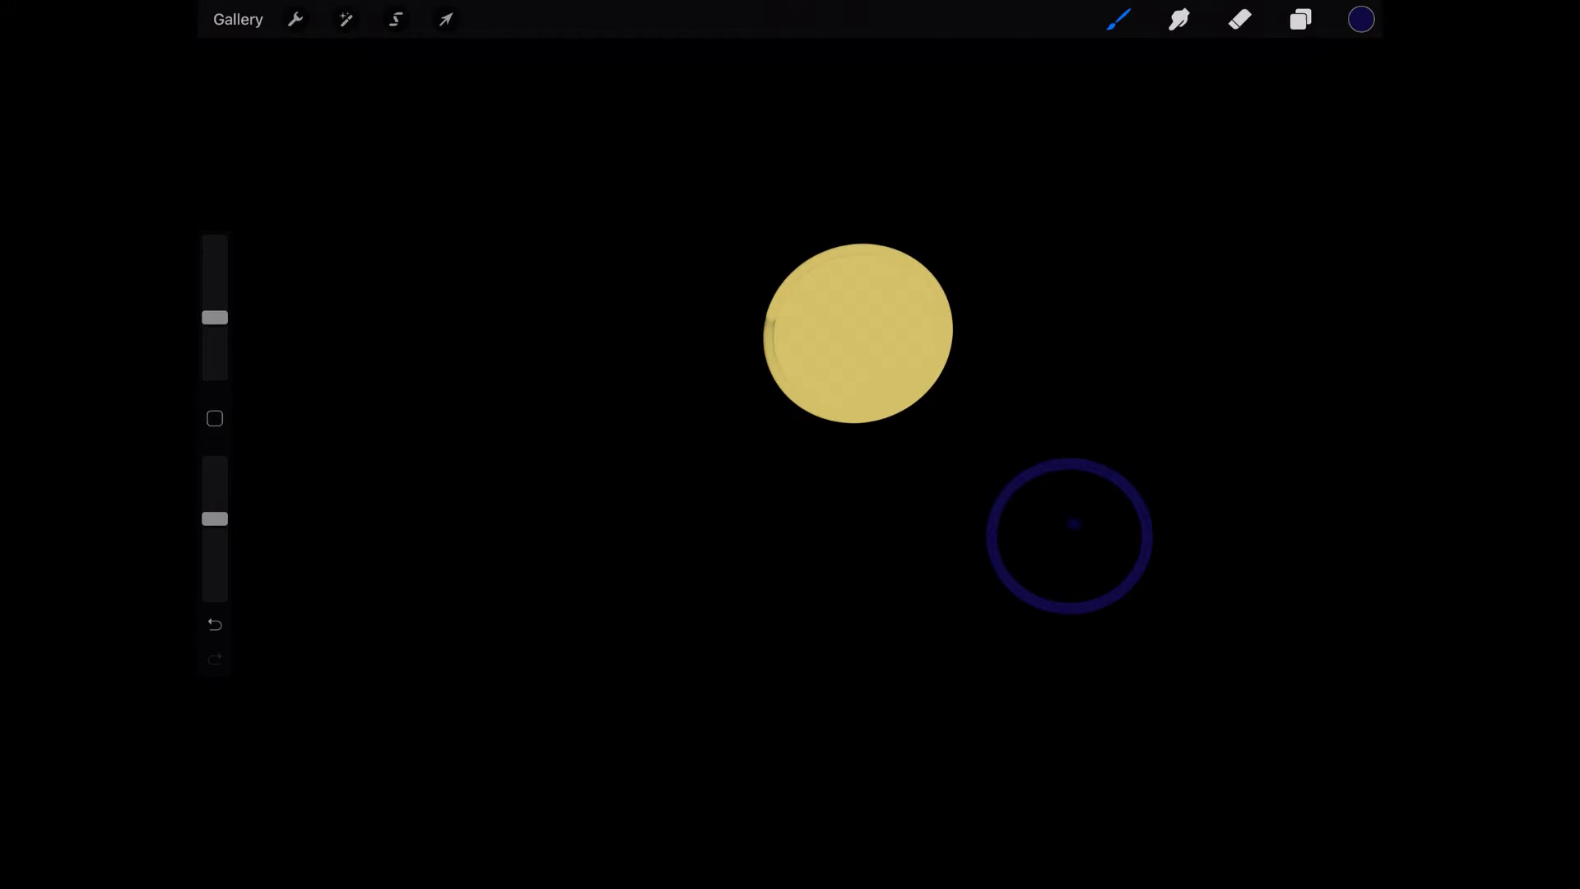
Step: Colour-drop the dark blue ring into a solid planet and bring up the colour disc
click(1072, 534)
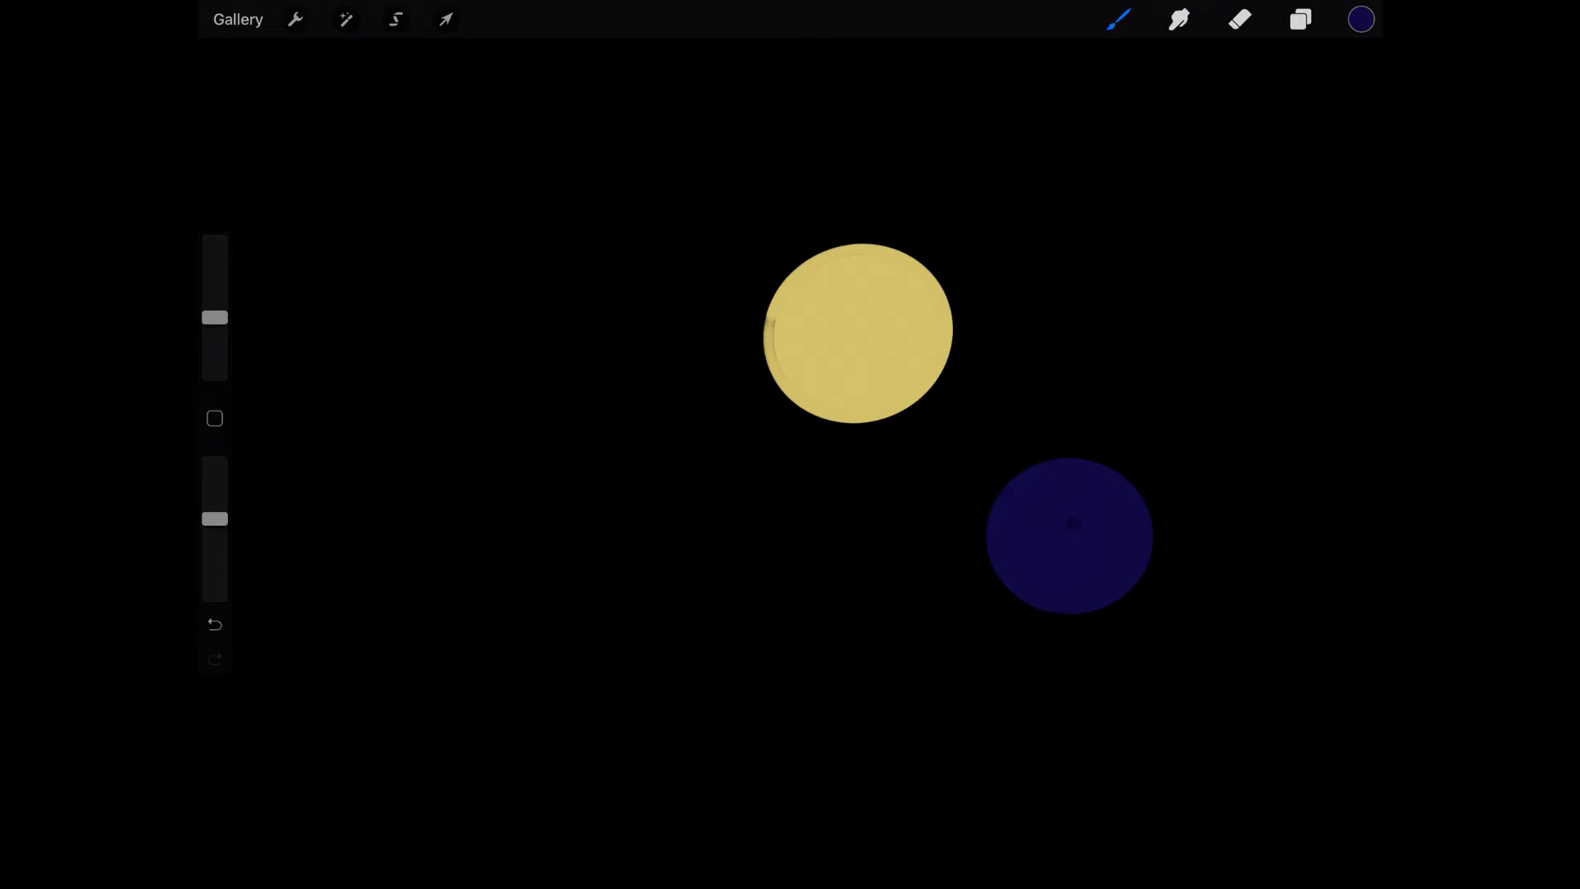
click(1359, 18)
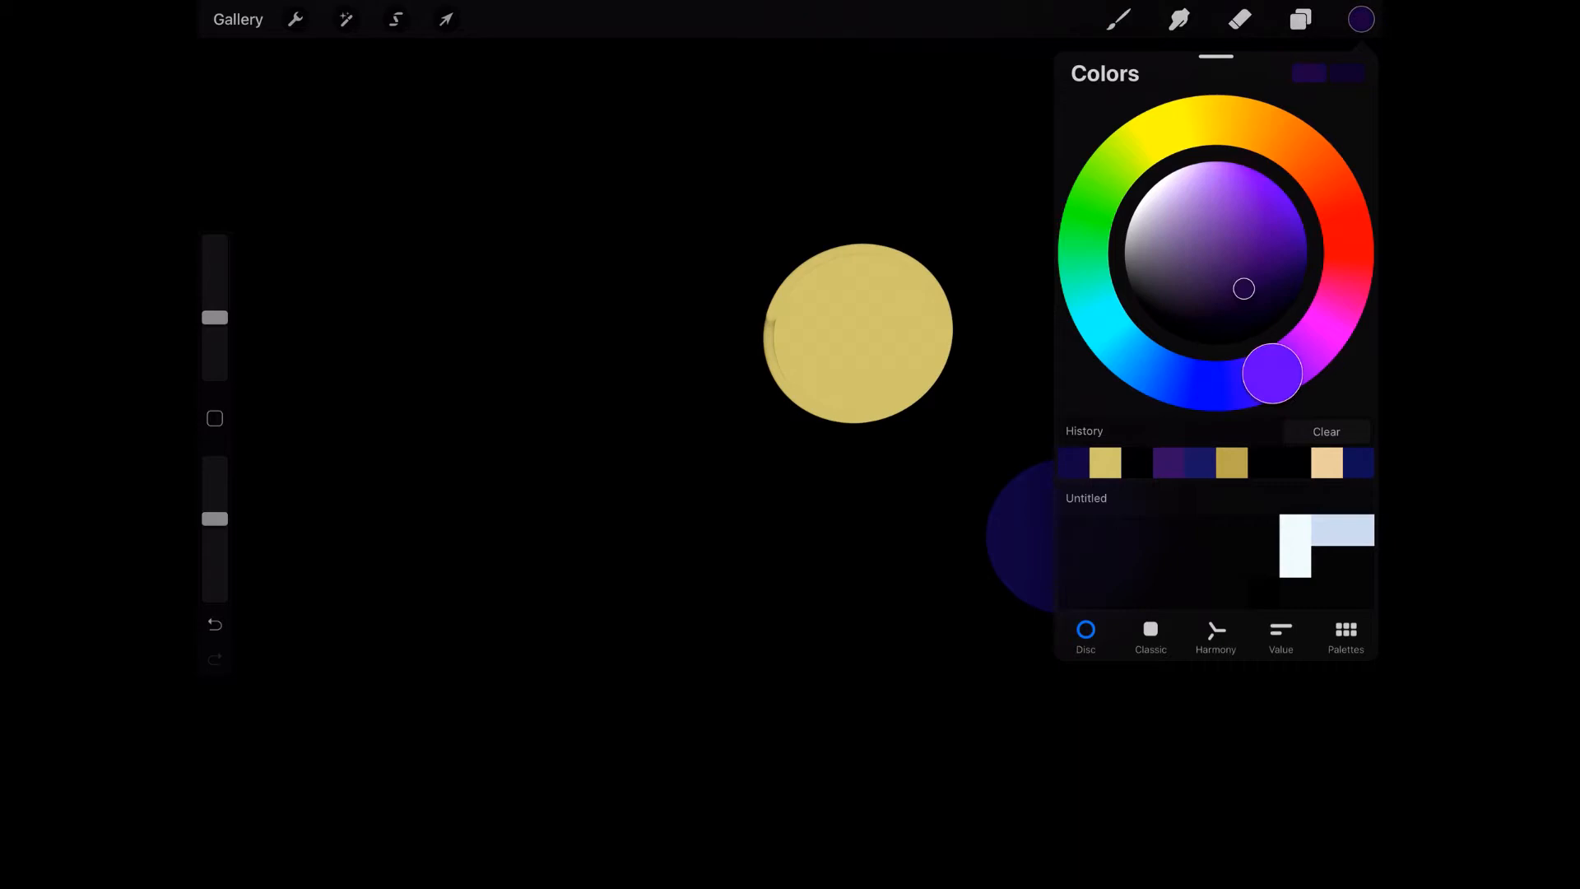
Step: Paint a solid dark purple planet left of the yellow one, then return to colours
drag(1273, 374, 1320, 337)
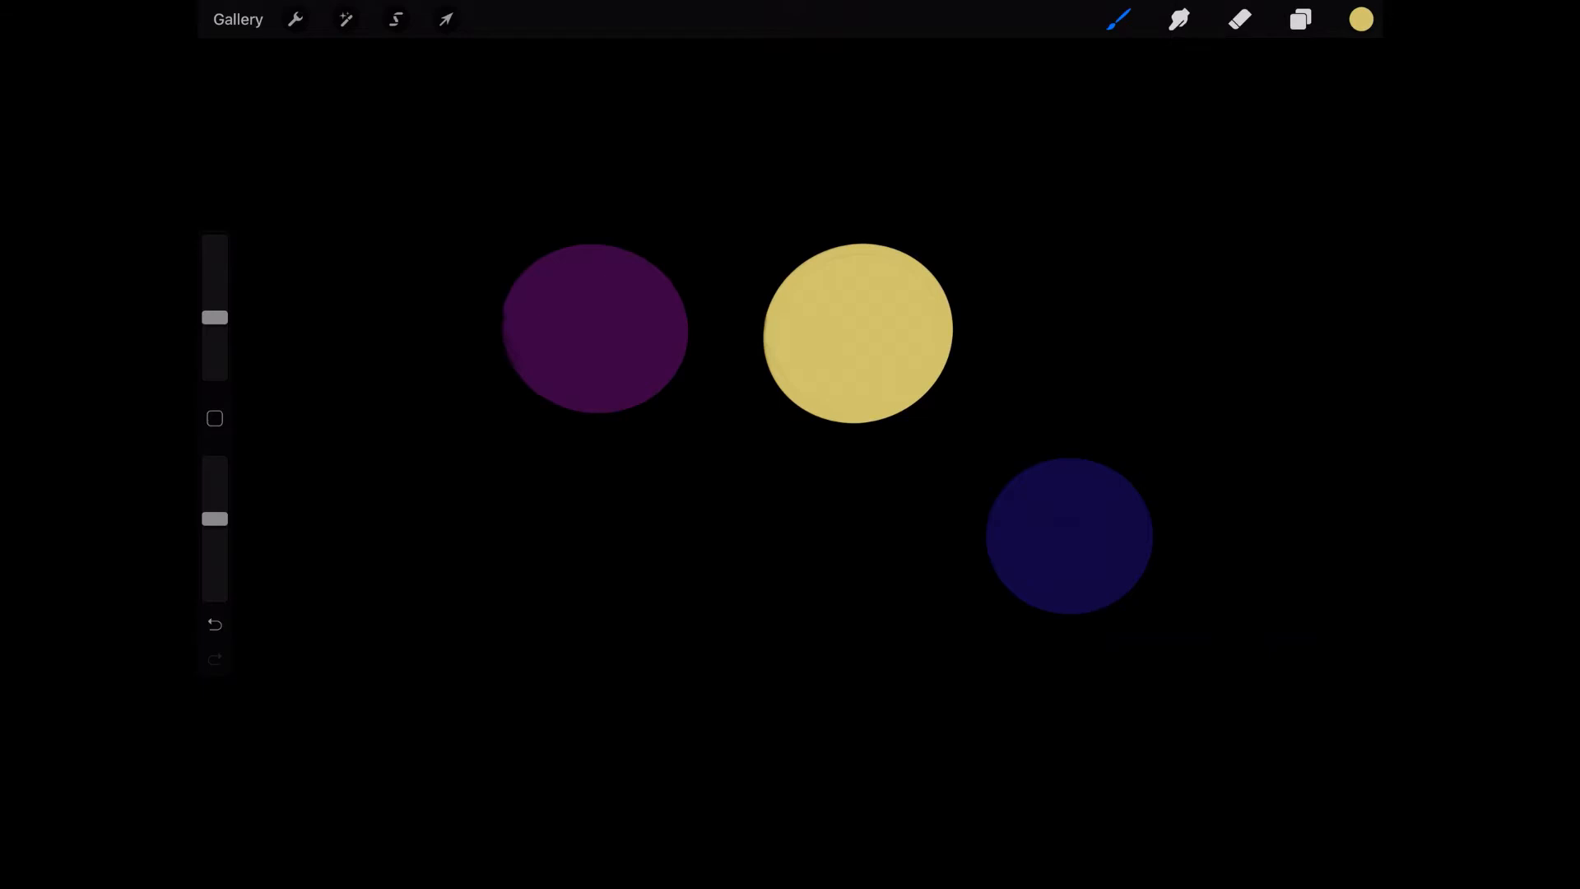
click(1301, 18)
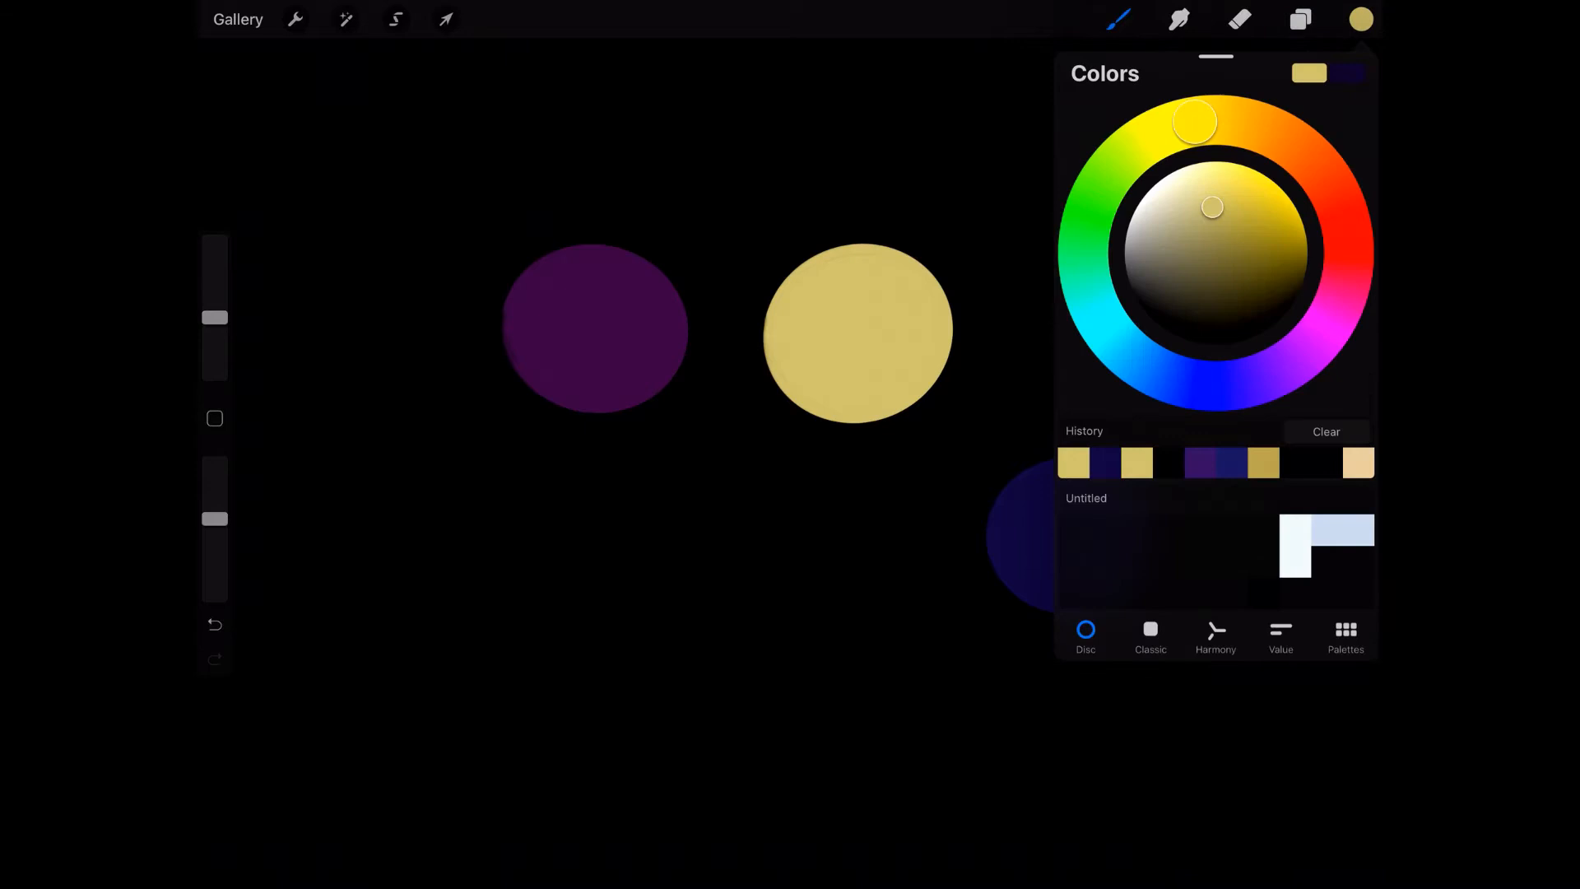
Step: Airbrush pale yellow highlights on the purple and blue planets' edges, then pick a dark purple
click(1118, 19)
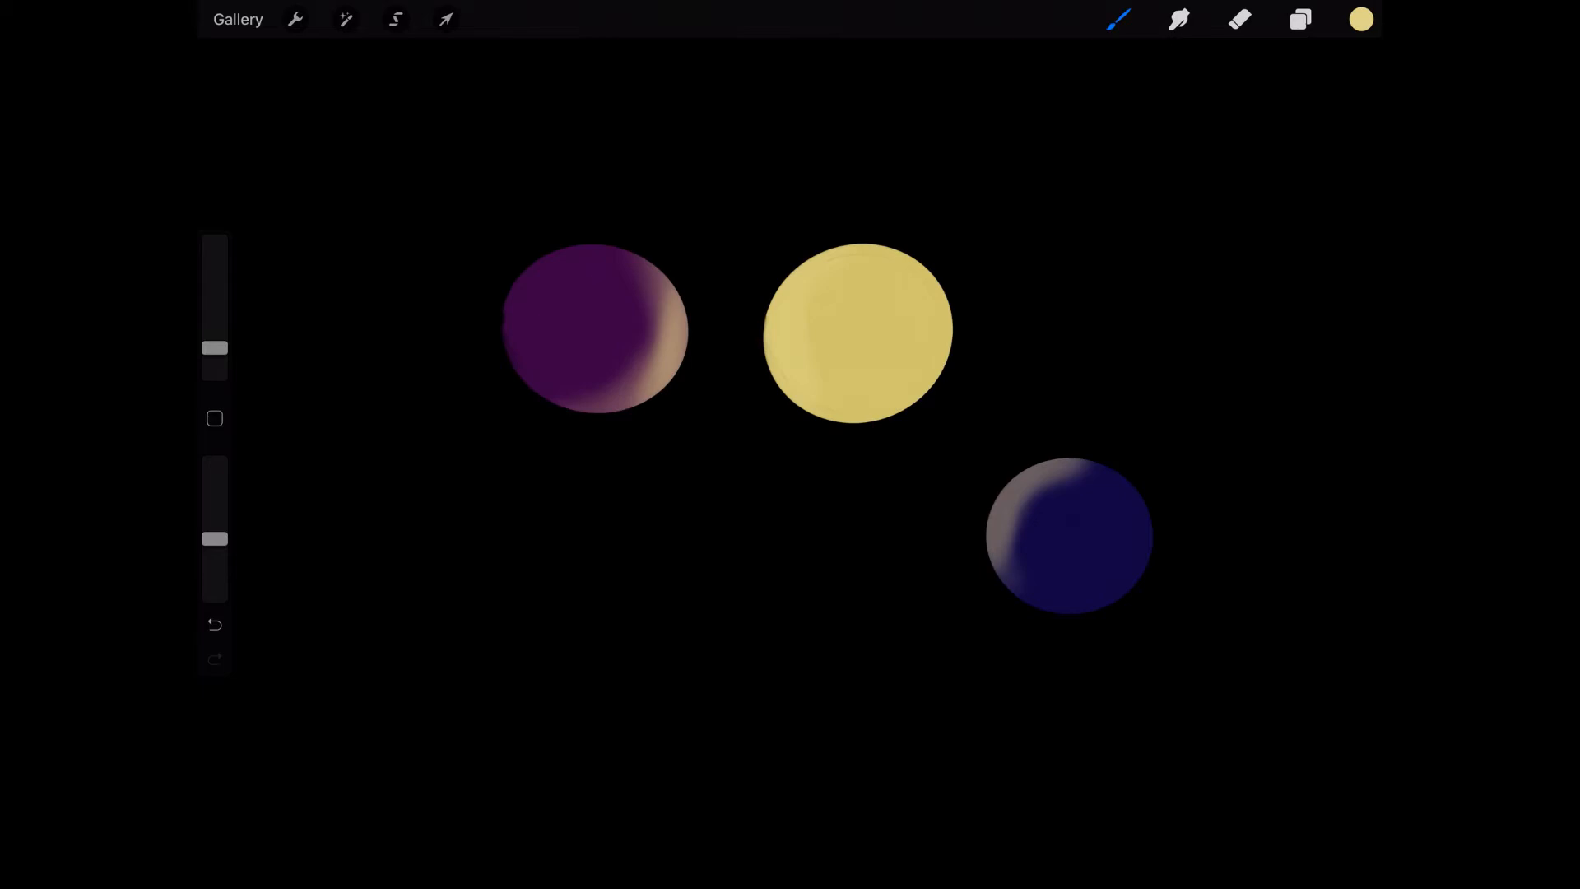
click(1360, 18)
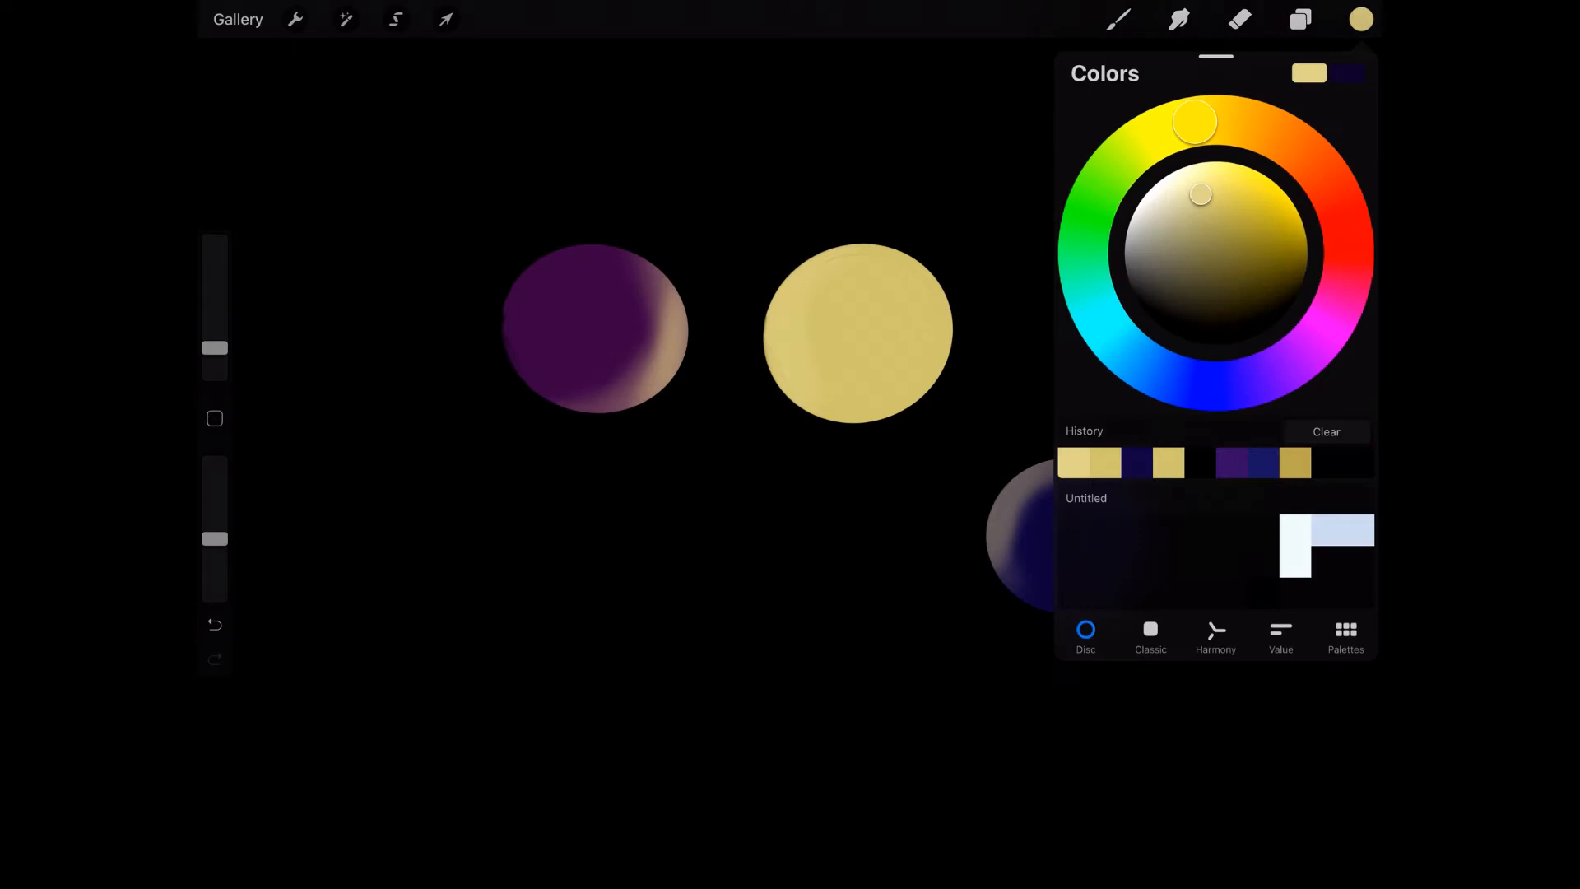
drag(1195, 121, 1252, 380)
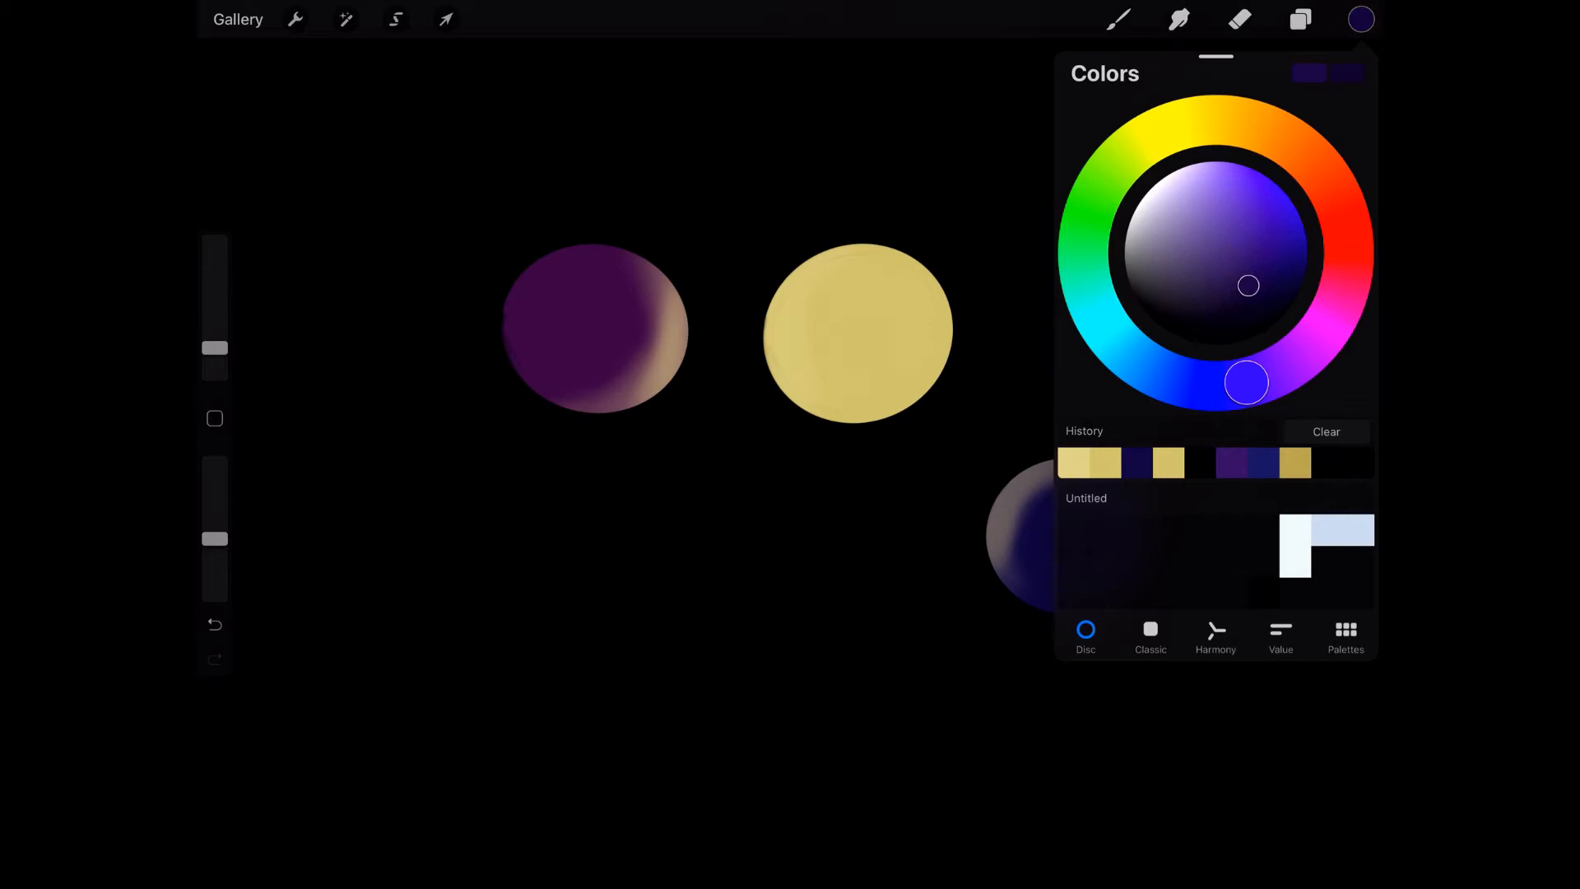
Step: Airbrush dark violet over the purple planet's unlit left side
click(1360, 18)
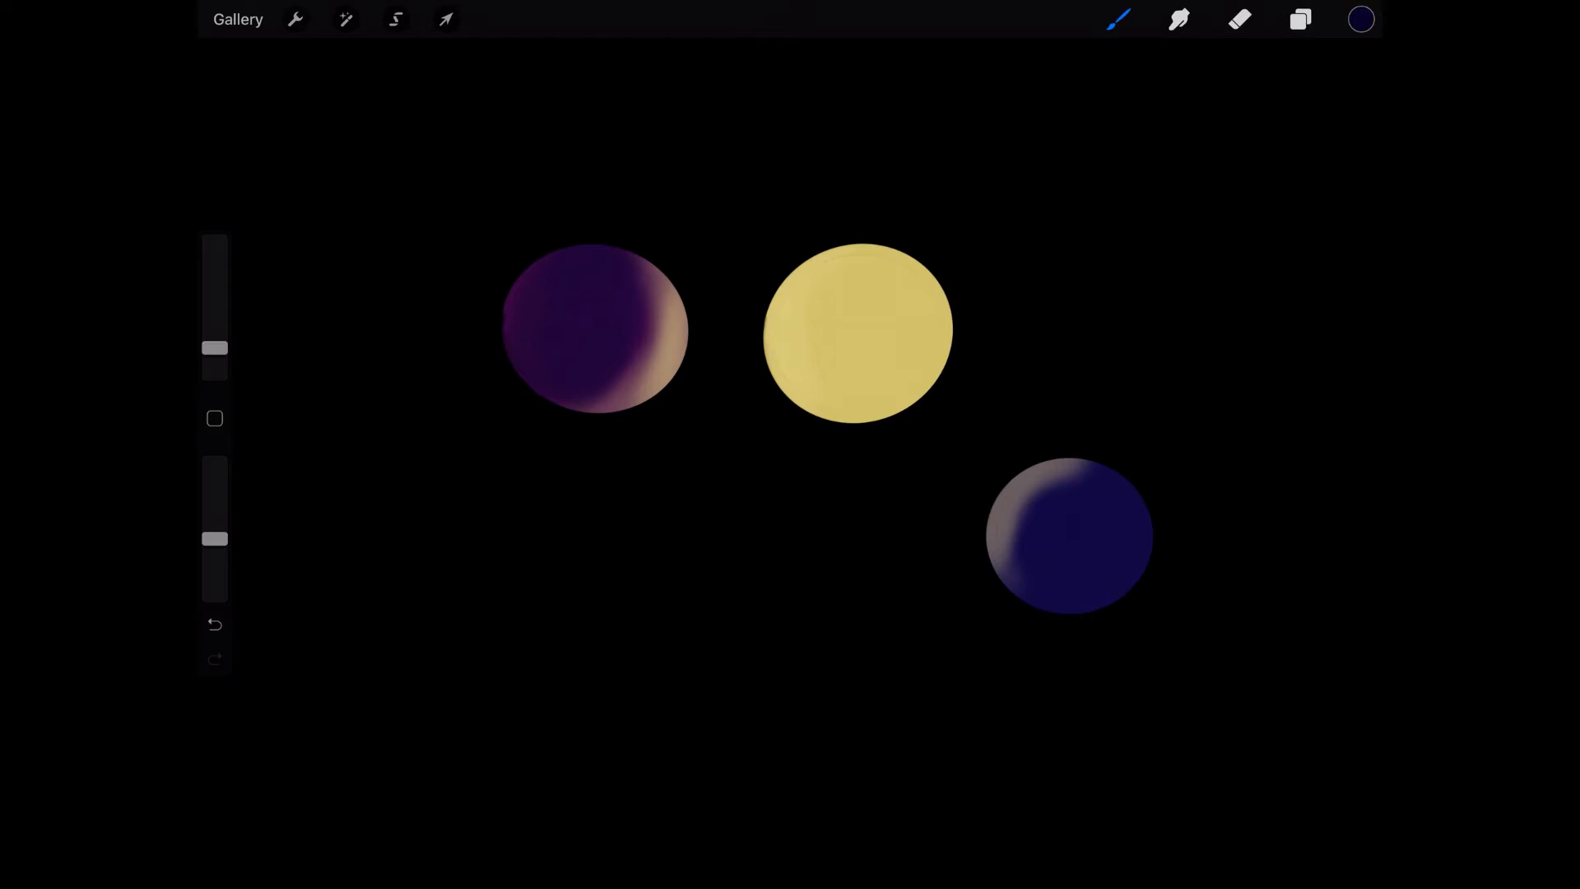
click(1361, 19)
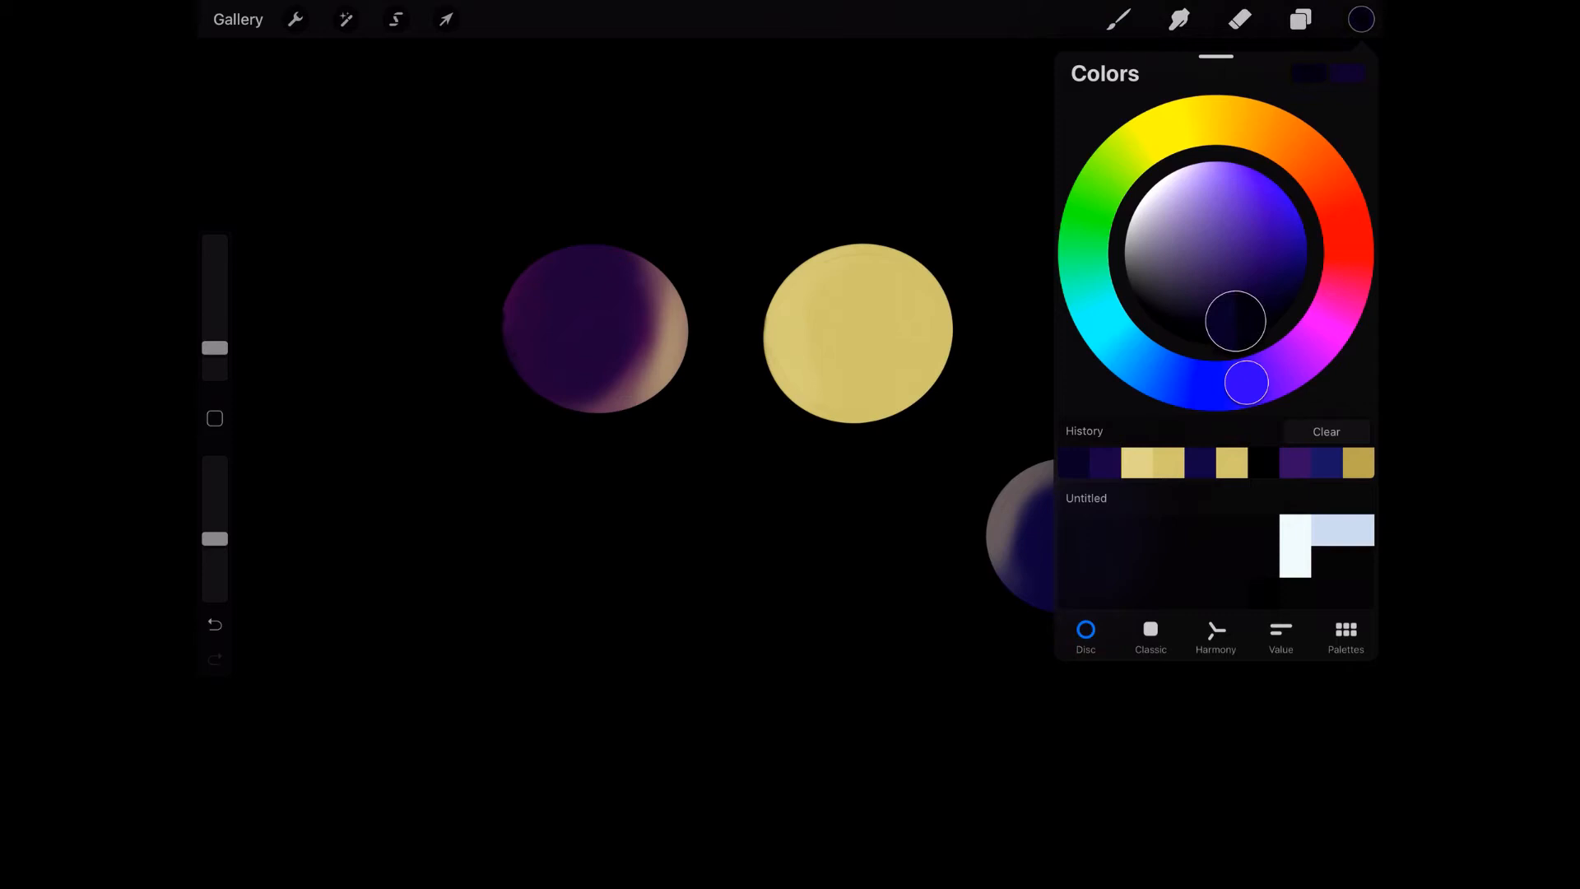
Step: Shade the blue planet's unlit side with near-black navy
click(1360, 18)
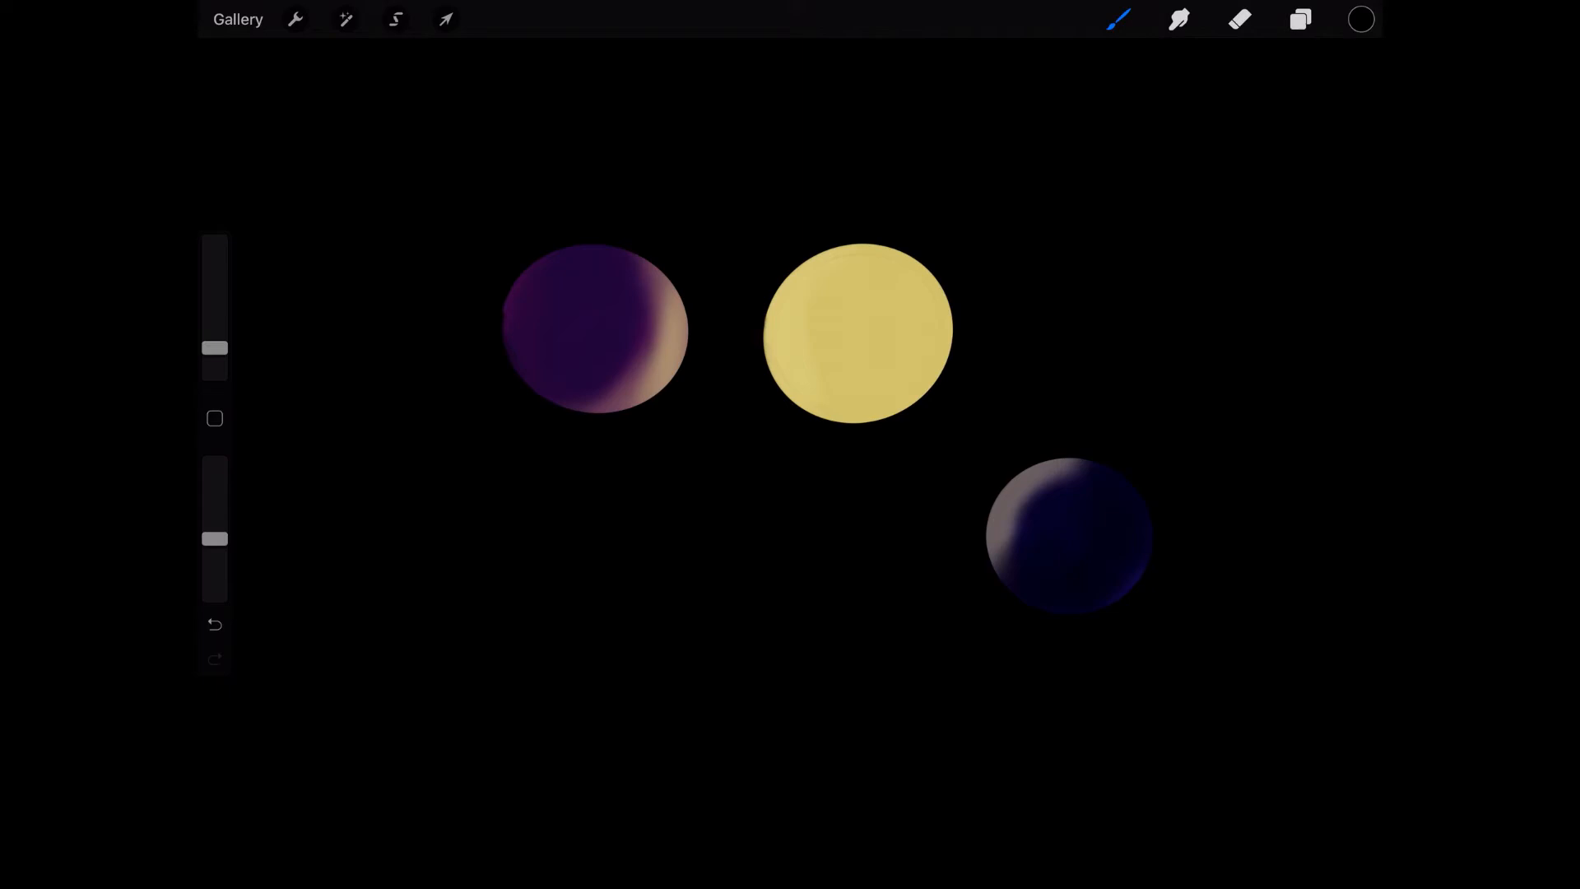
click(1362, 18)
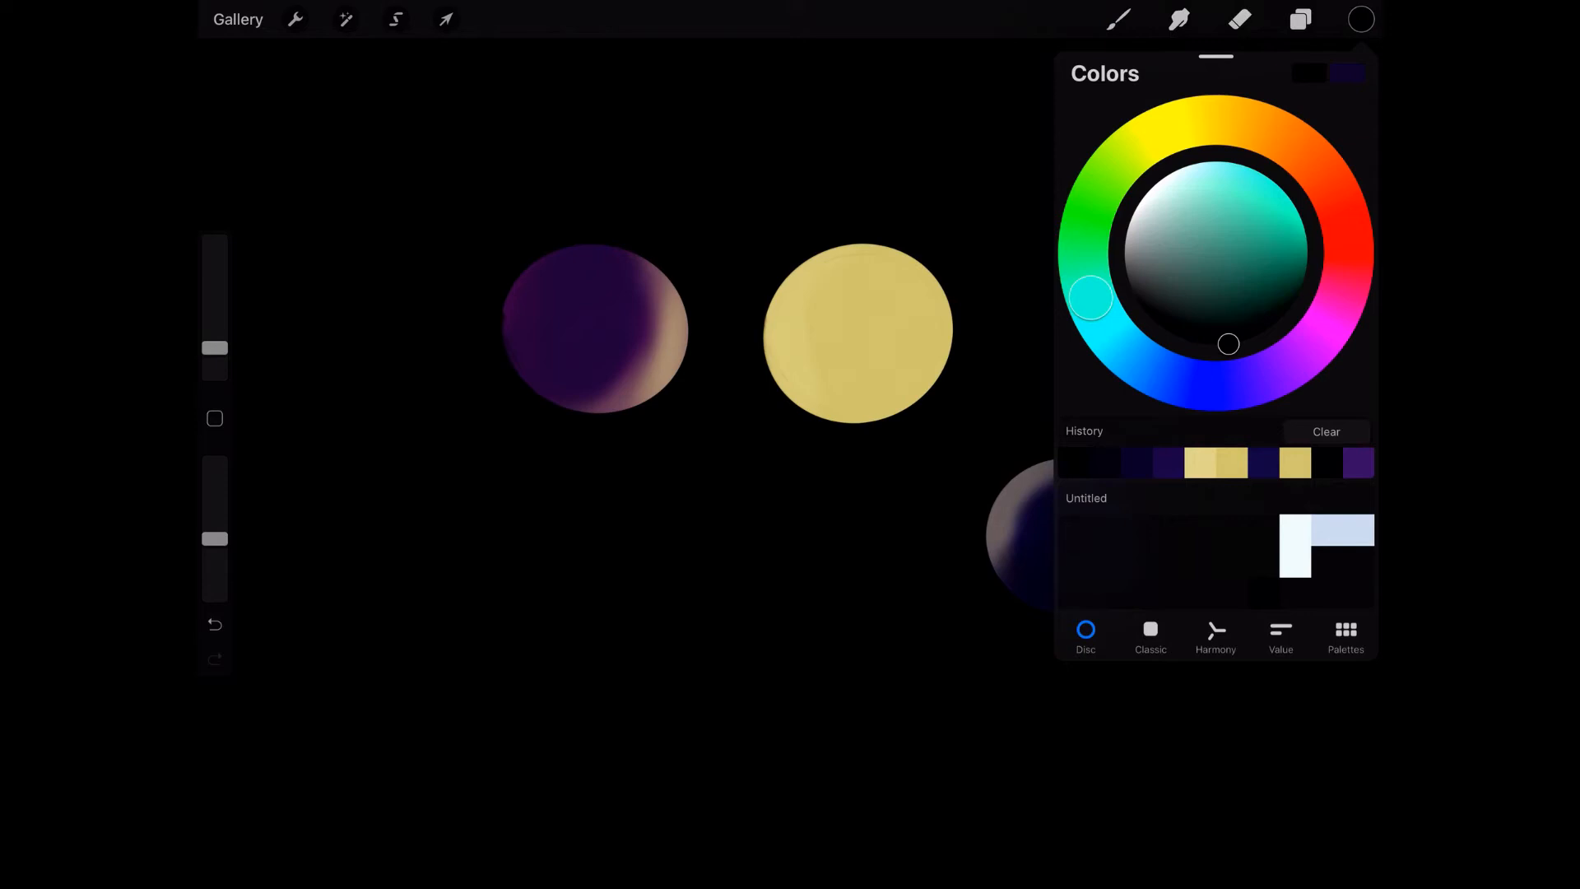
click(1118, 20)
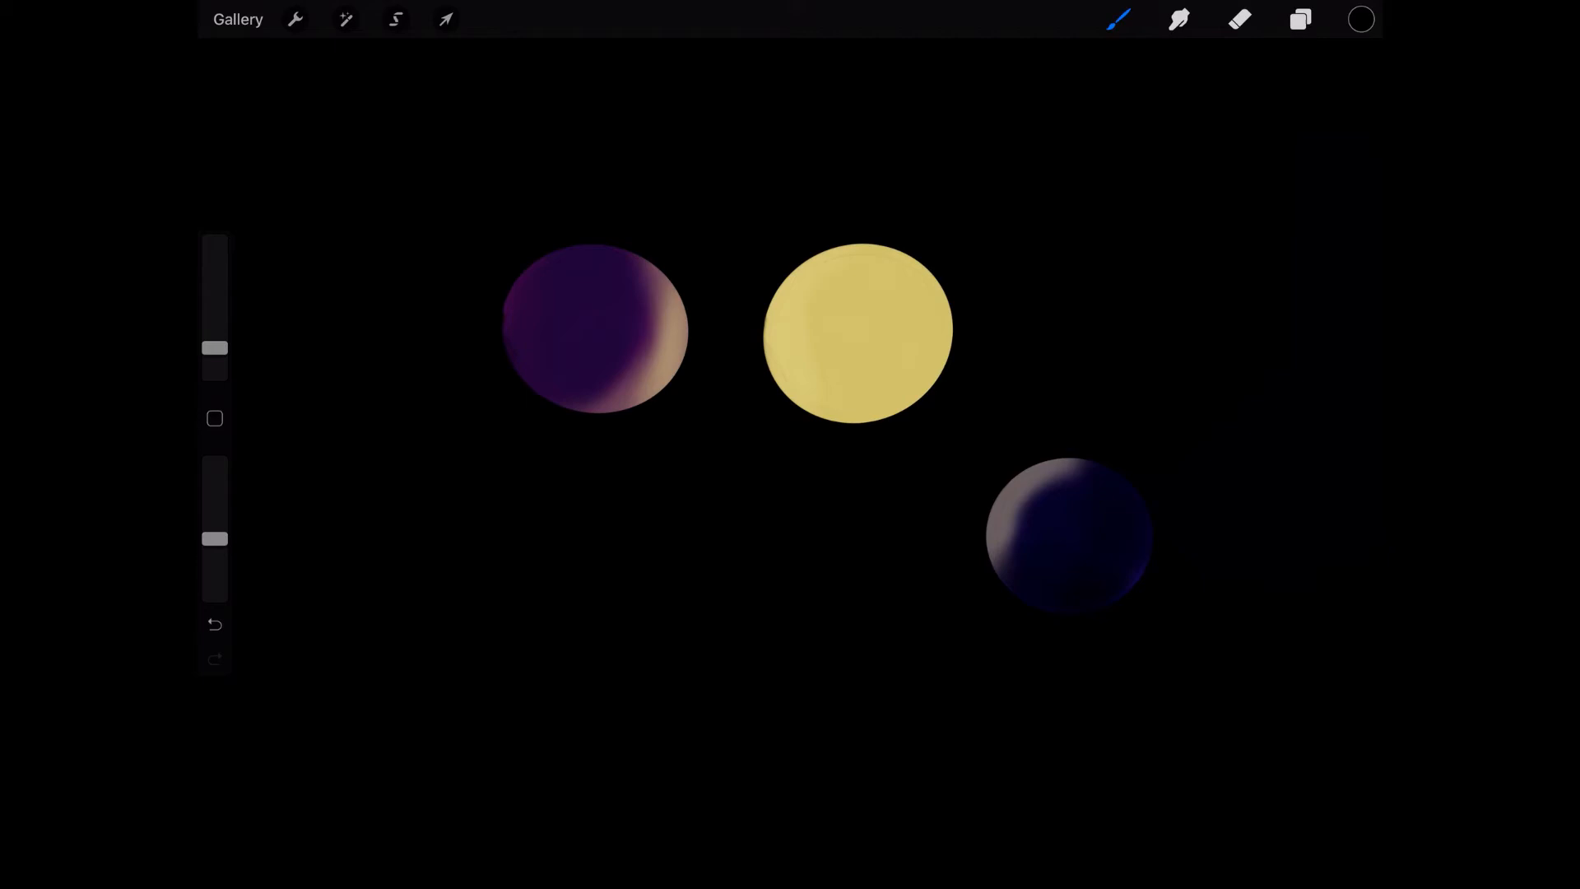
Step: Airbrush a faint green glow along the blue planet's lower rim
click(1360, 18)
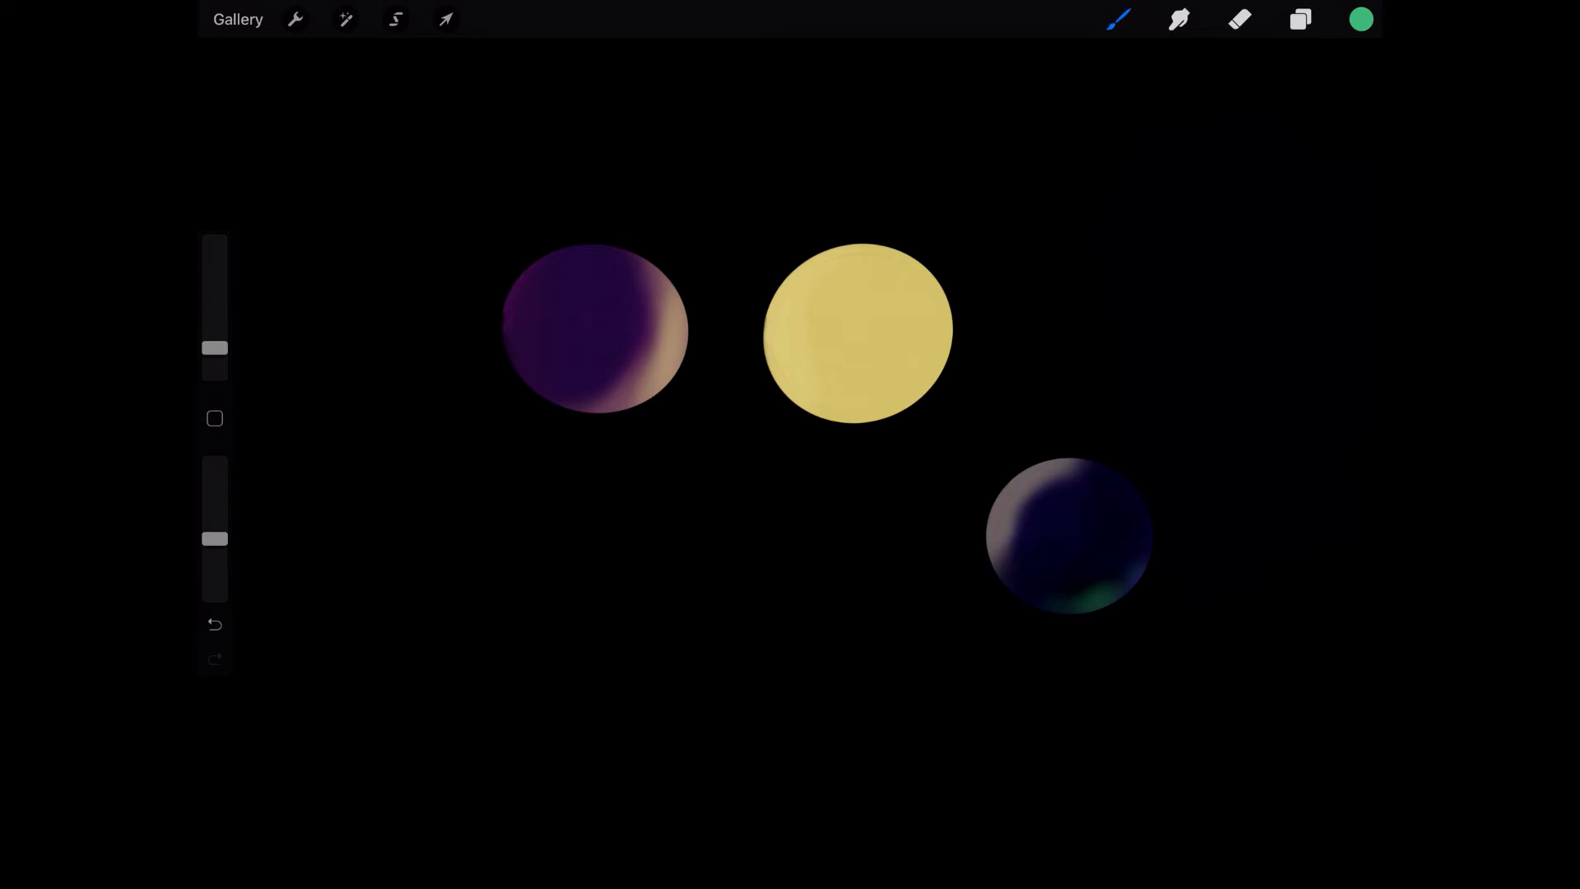
click(1361, 18)
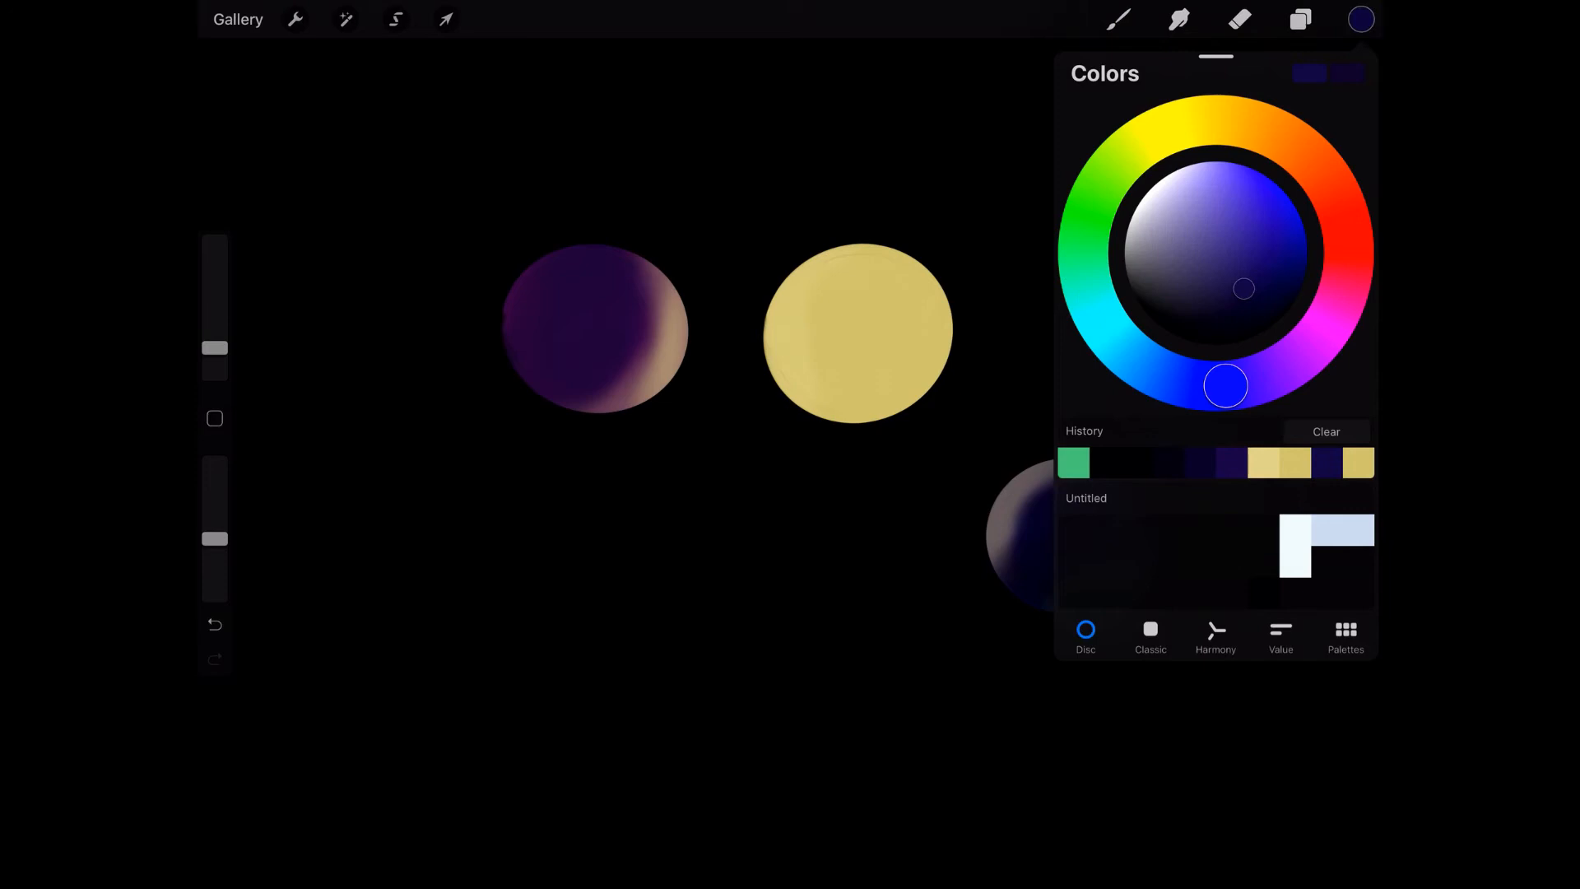
Step: Airbrush warm orange shading over the yellow planet, keeping its left edge brighter
click(1361, 19)
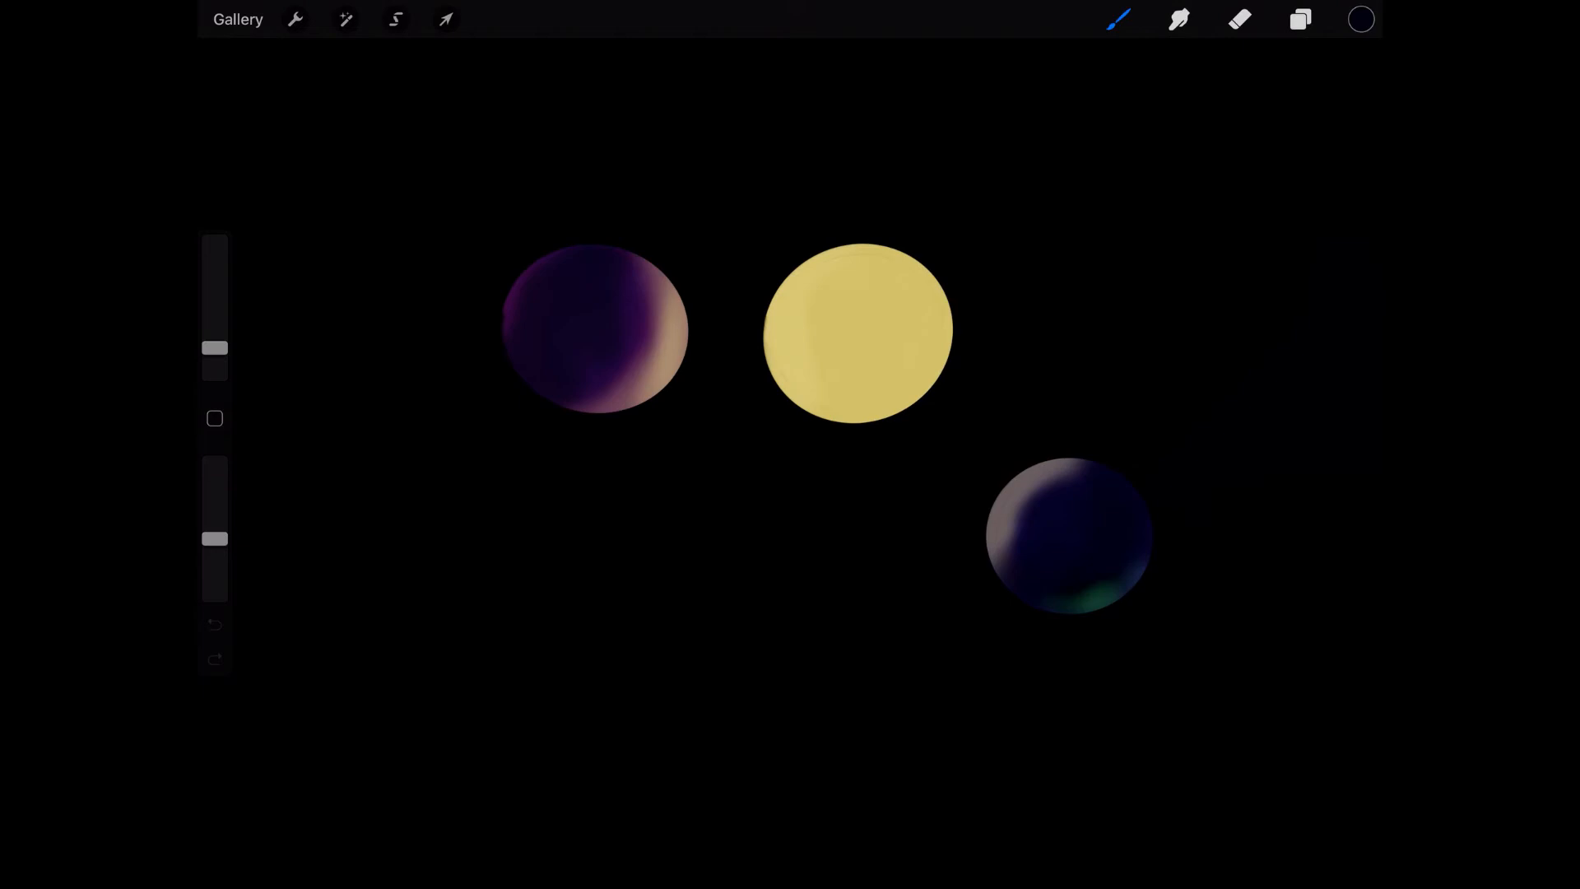
click(1361, 19)
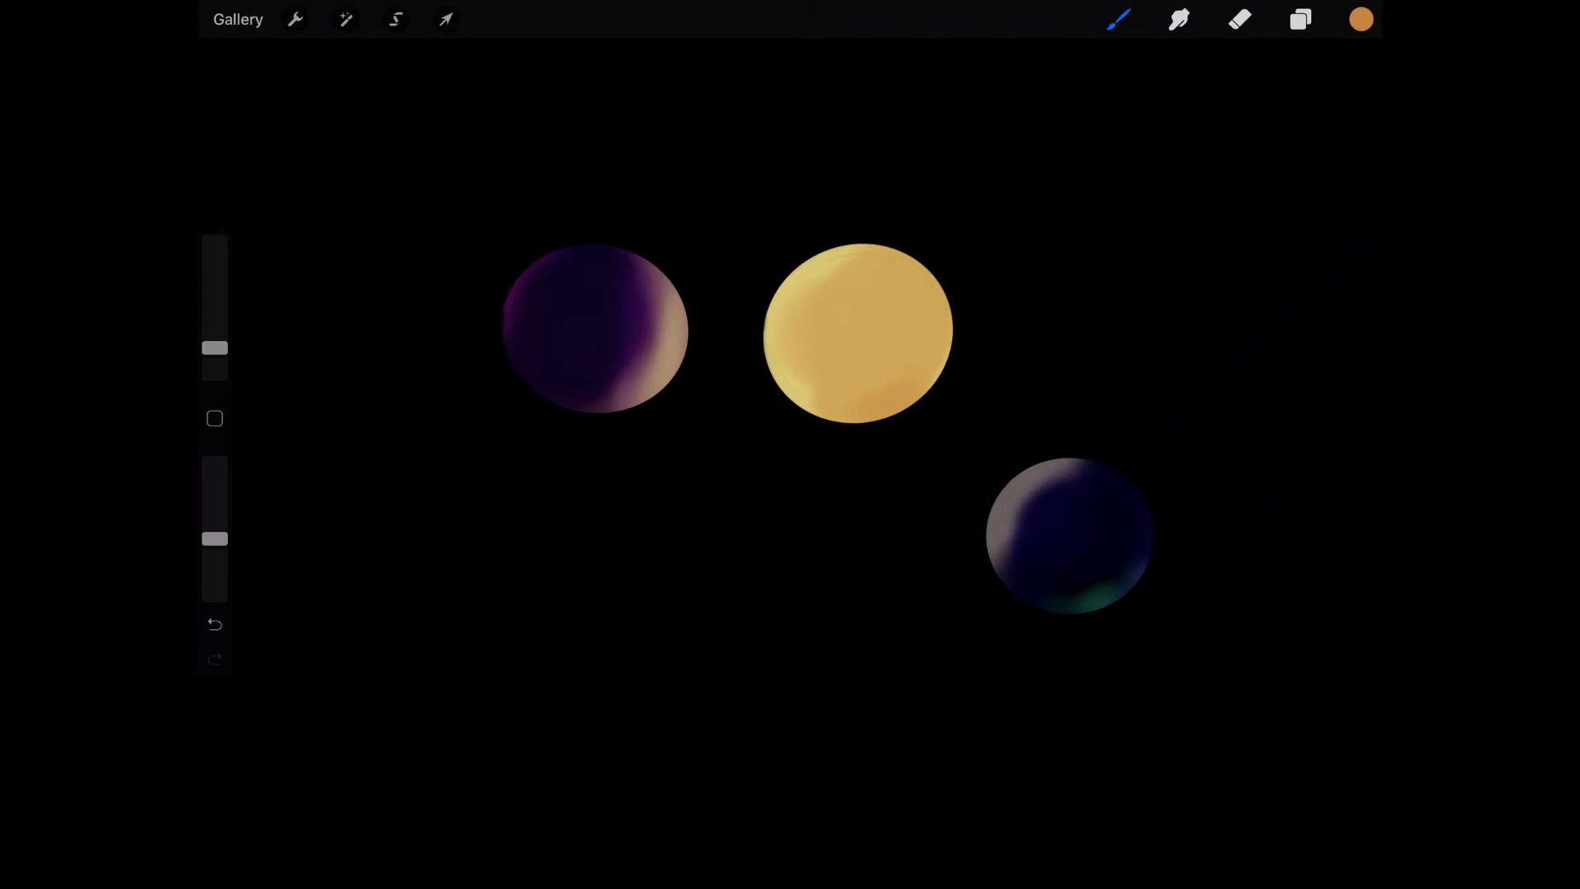
Step: Paint pale cream highlights on the yellow planet's left rim and the other lit edges
click(1360, 18)
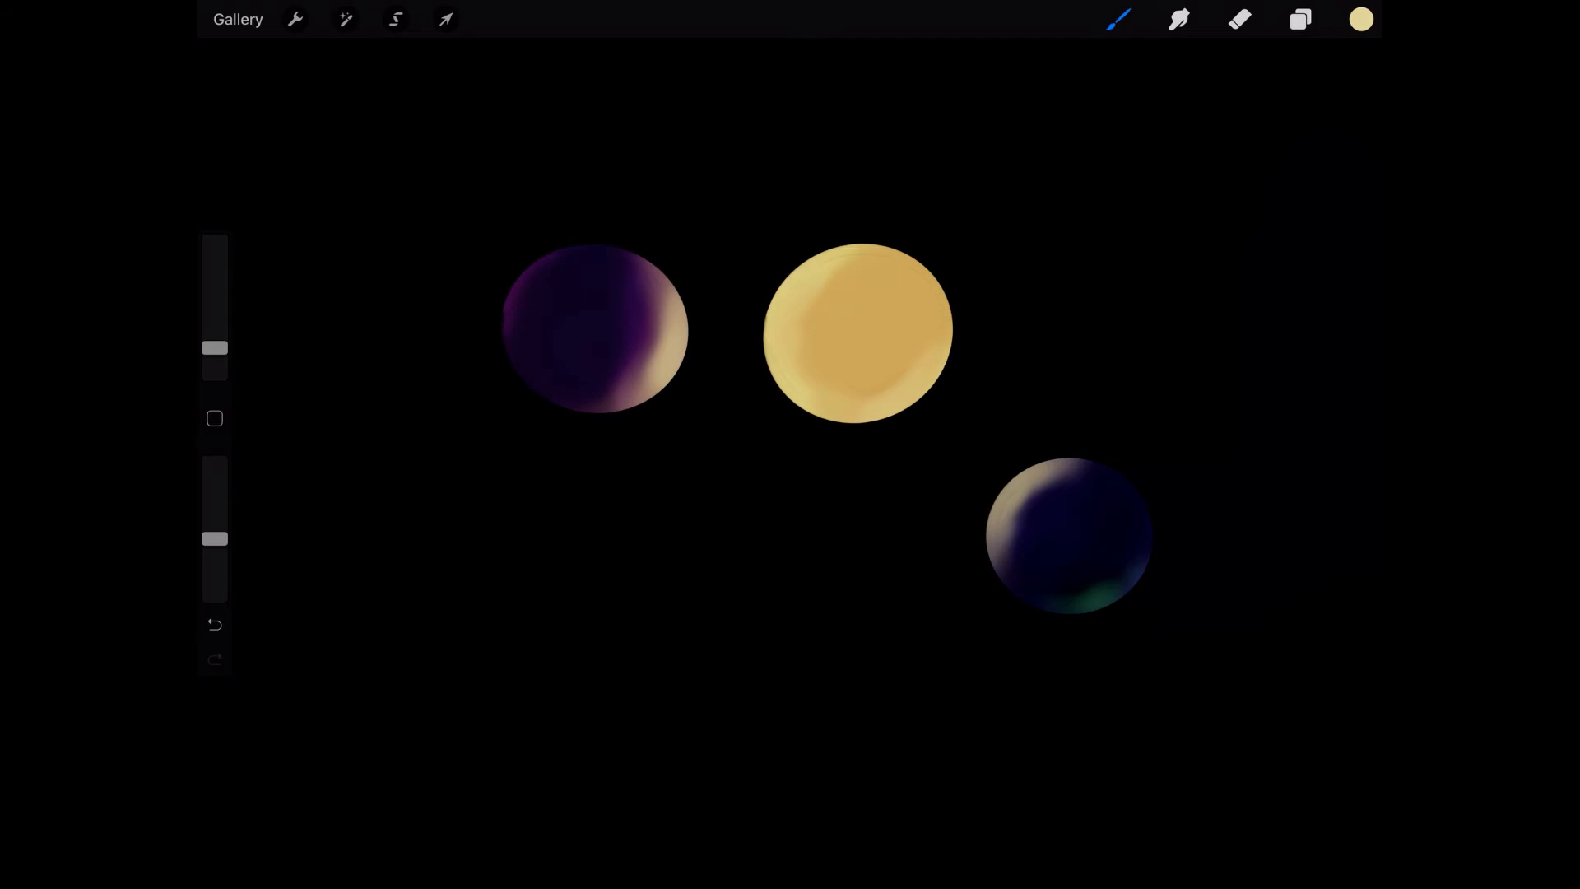
click(1301, 20)
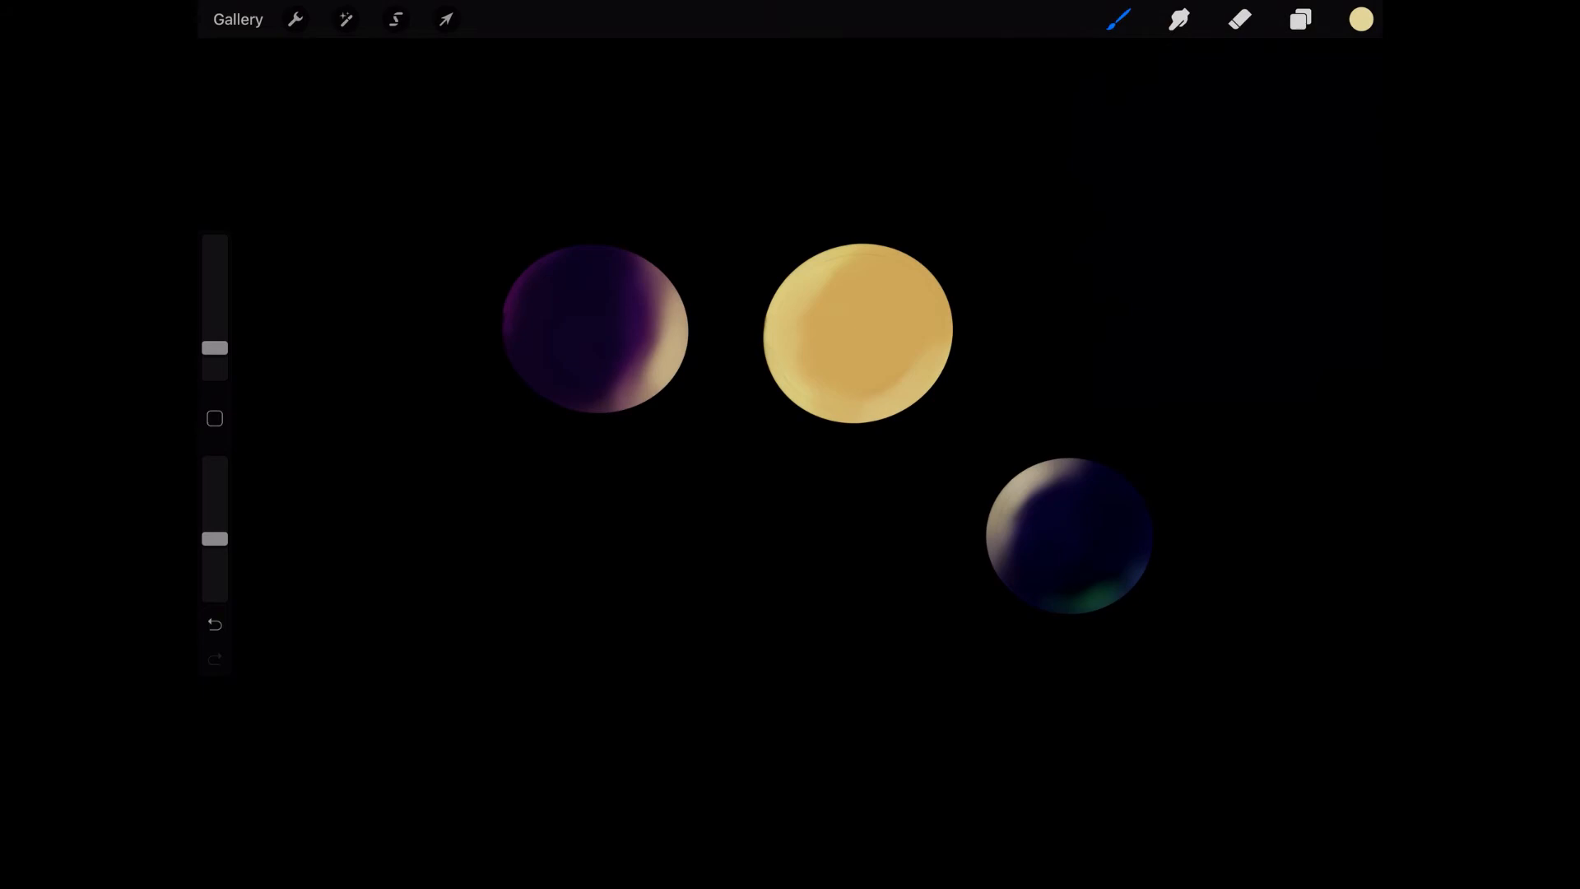
Step: On the Color Dodge layer, add a pink glow under the purple planet and brighten the blue planet's cream and green rims
click(1359, 18)
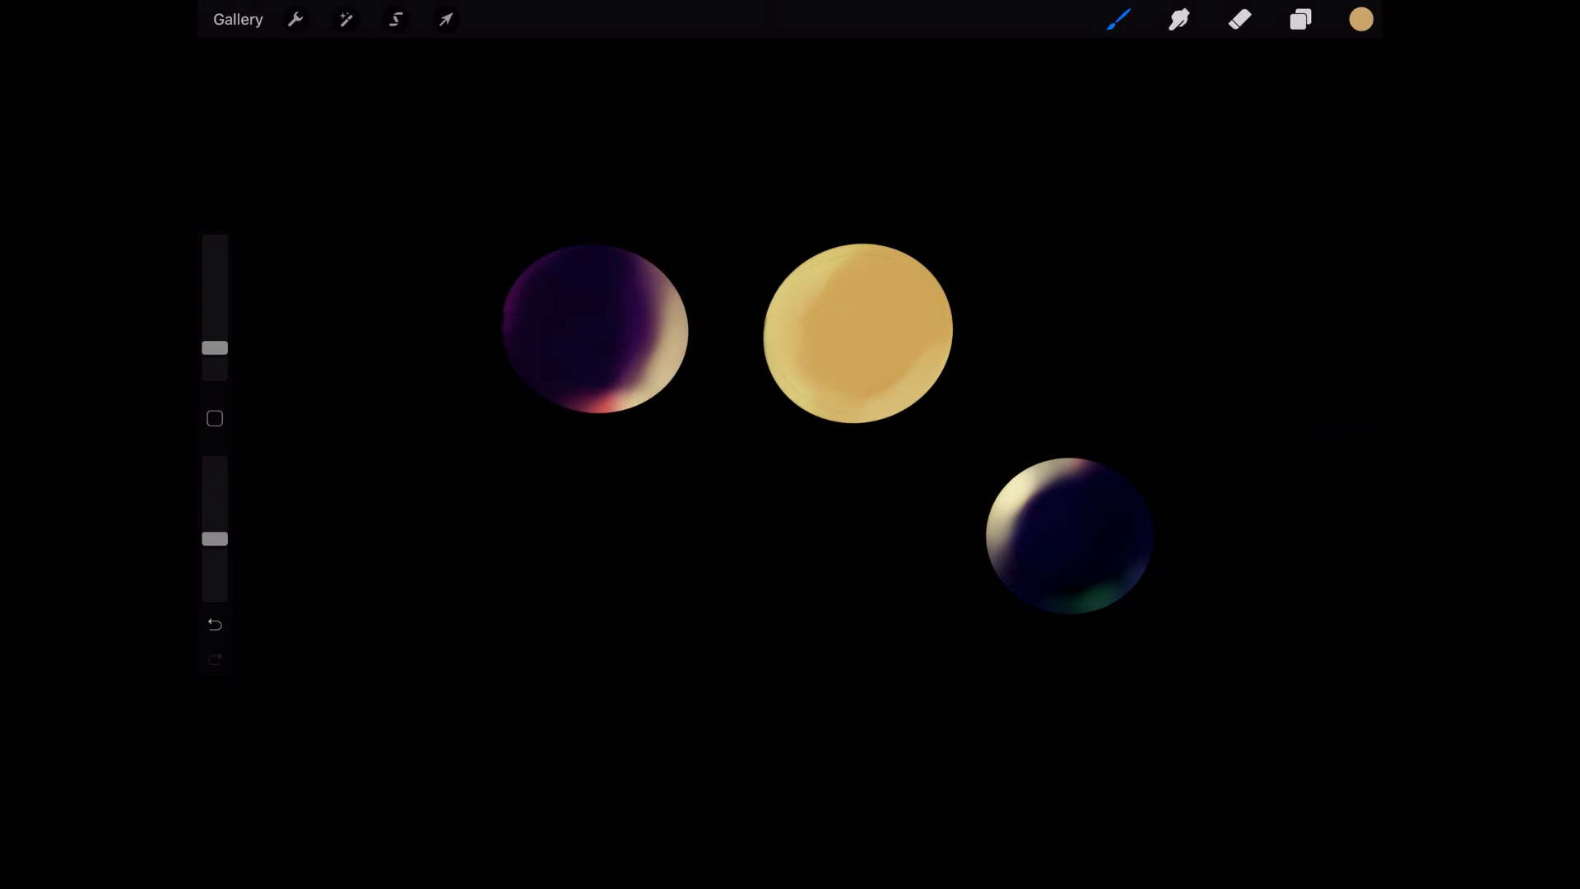
click(1361, 18)
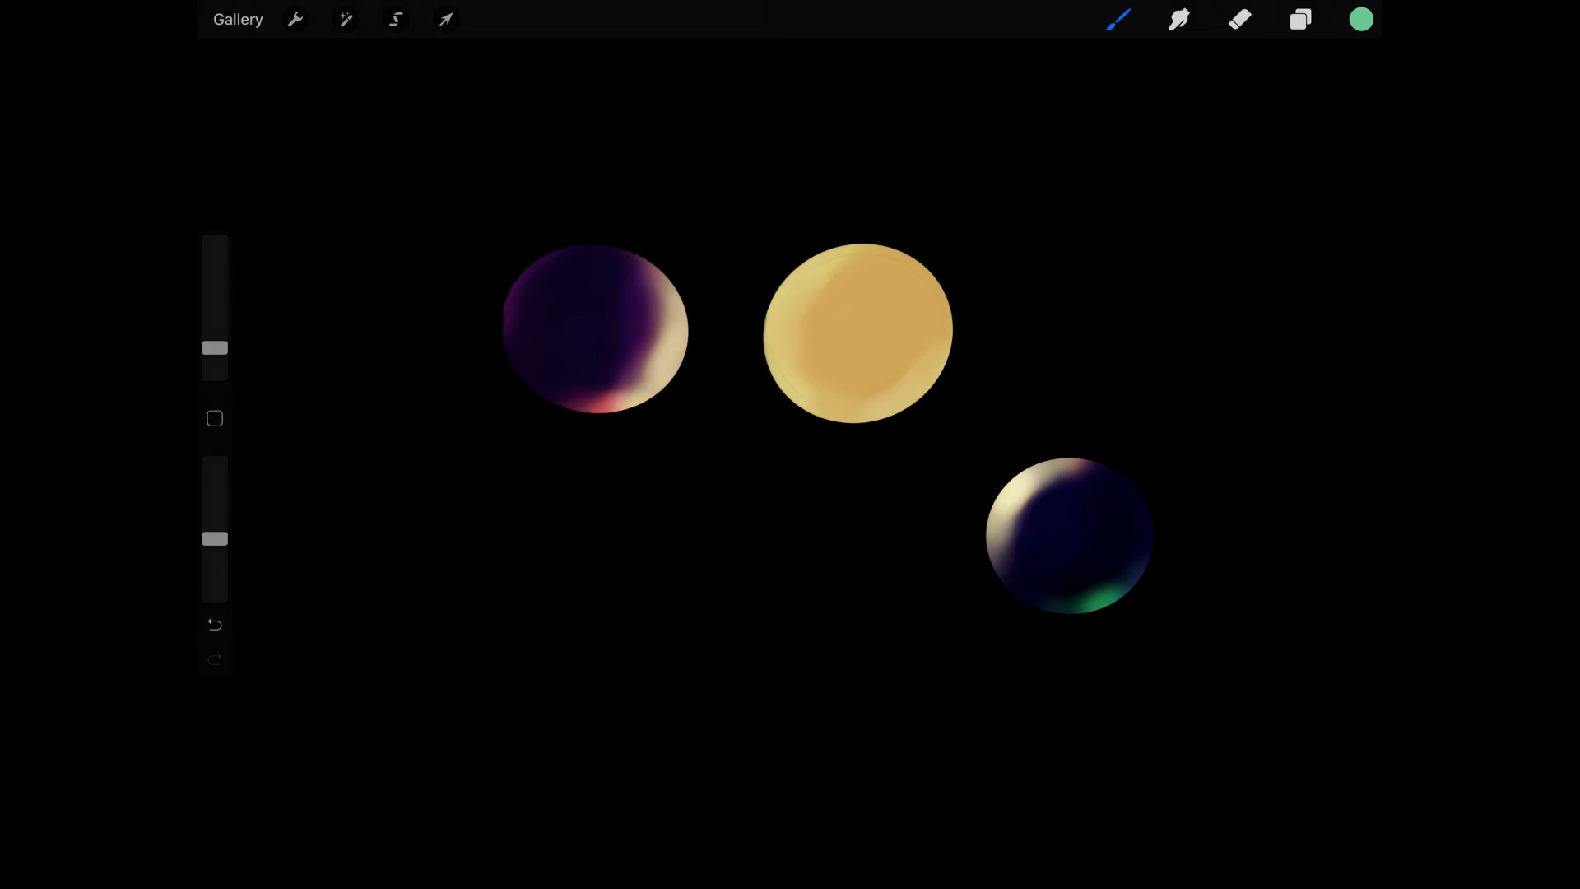
click(1301, 18)
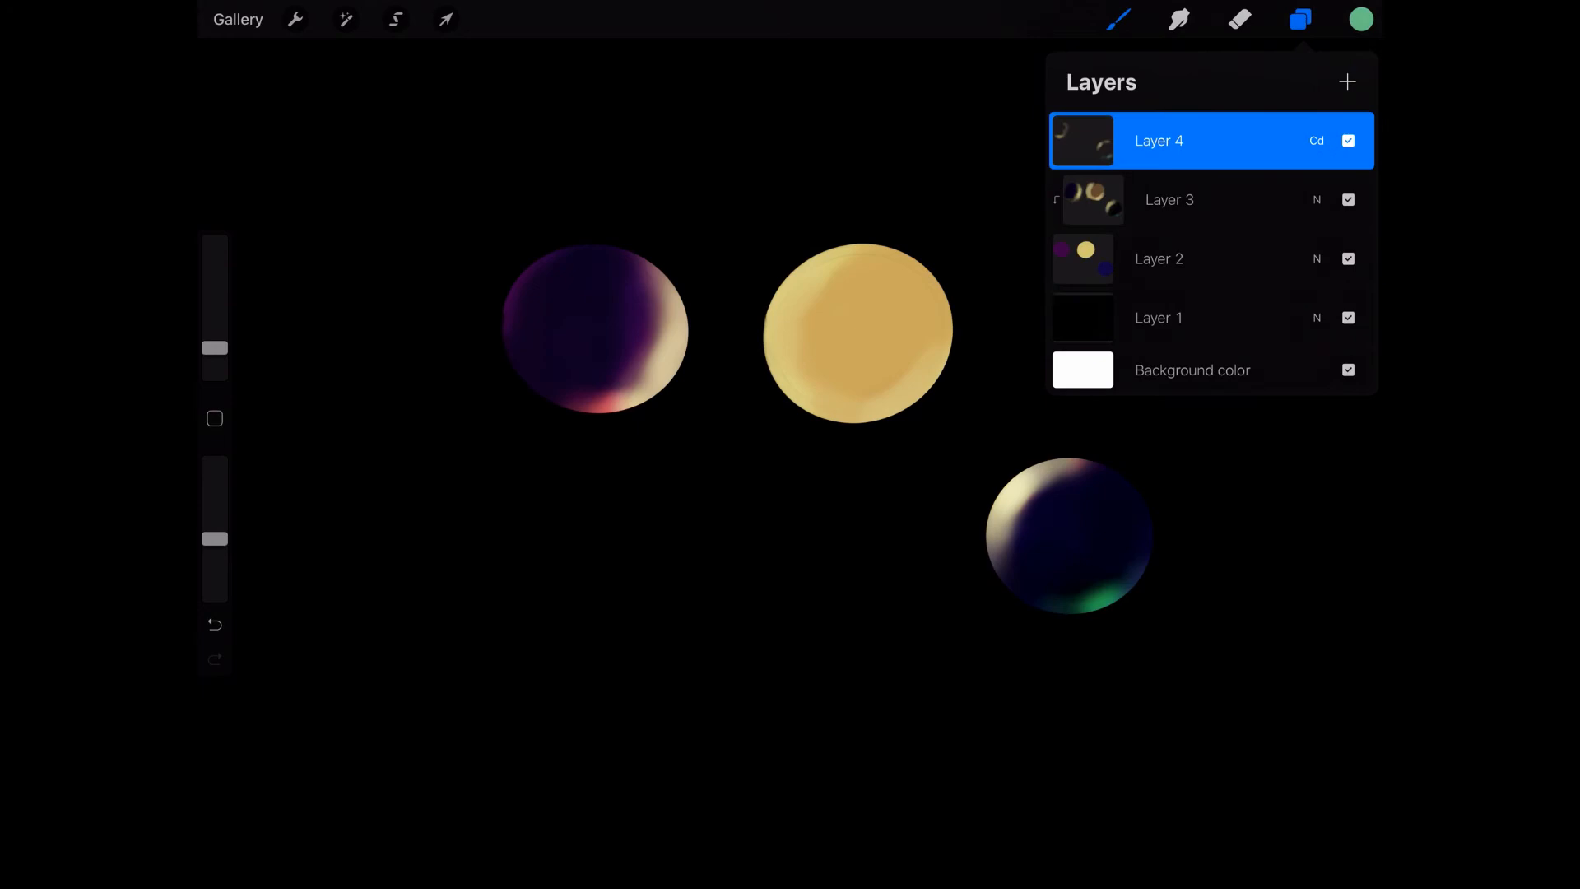
Step: On Layer 3, dab brown crater shapes and patches across the yellow planet's surface
click(1362, 18)
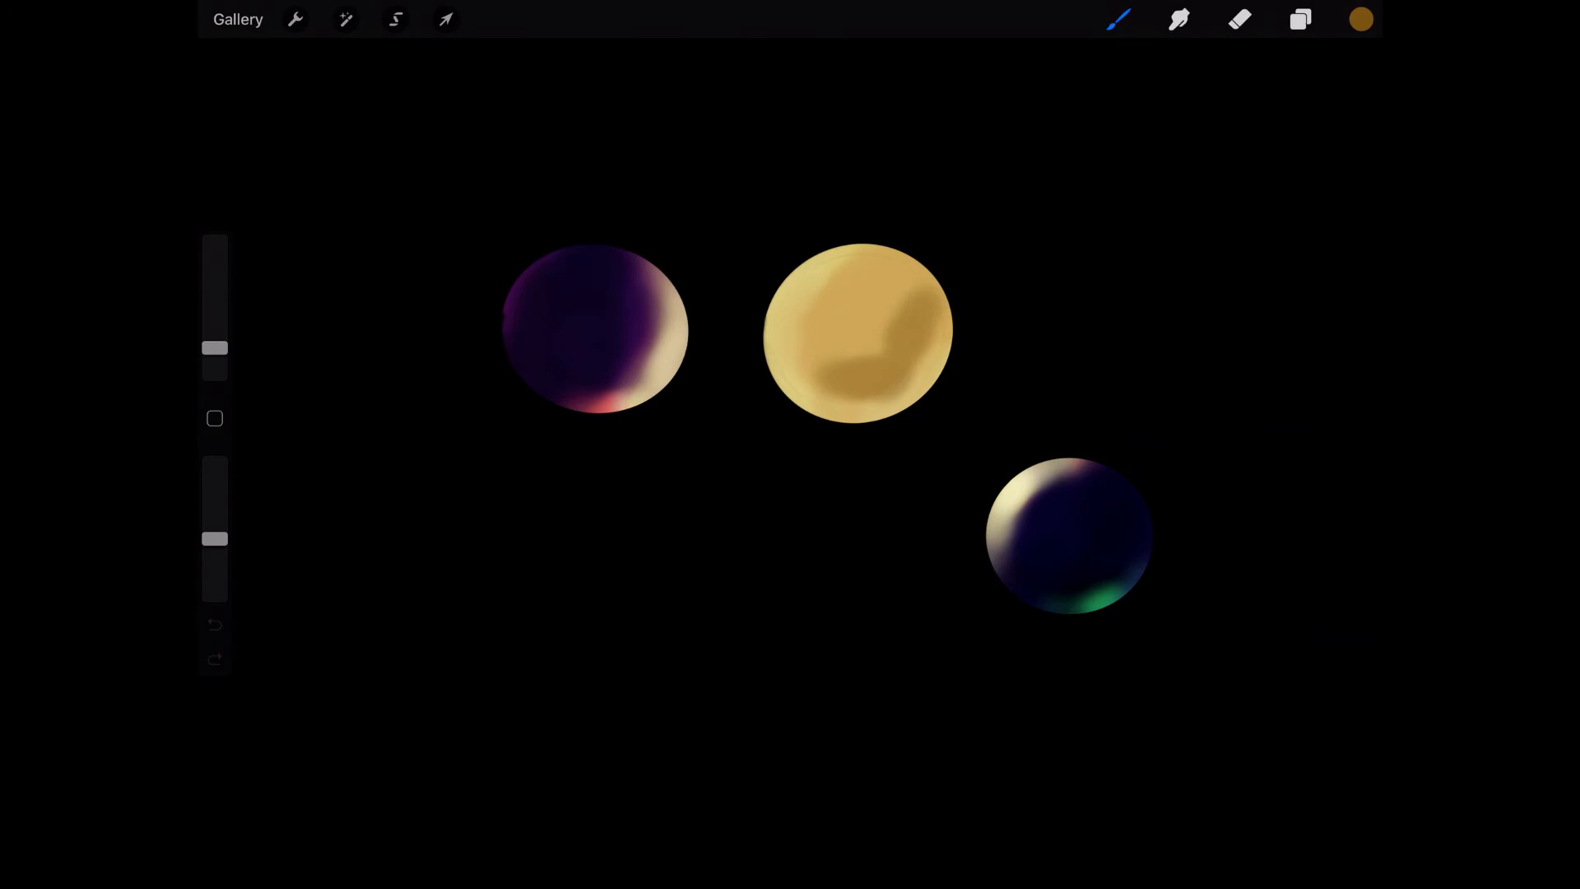
click(1361, 18)
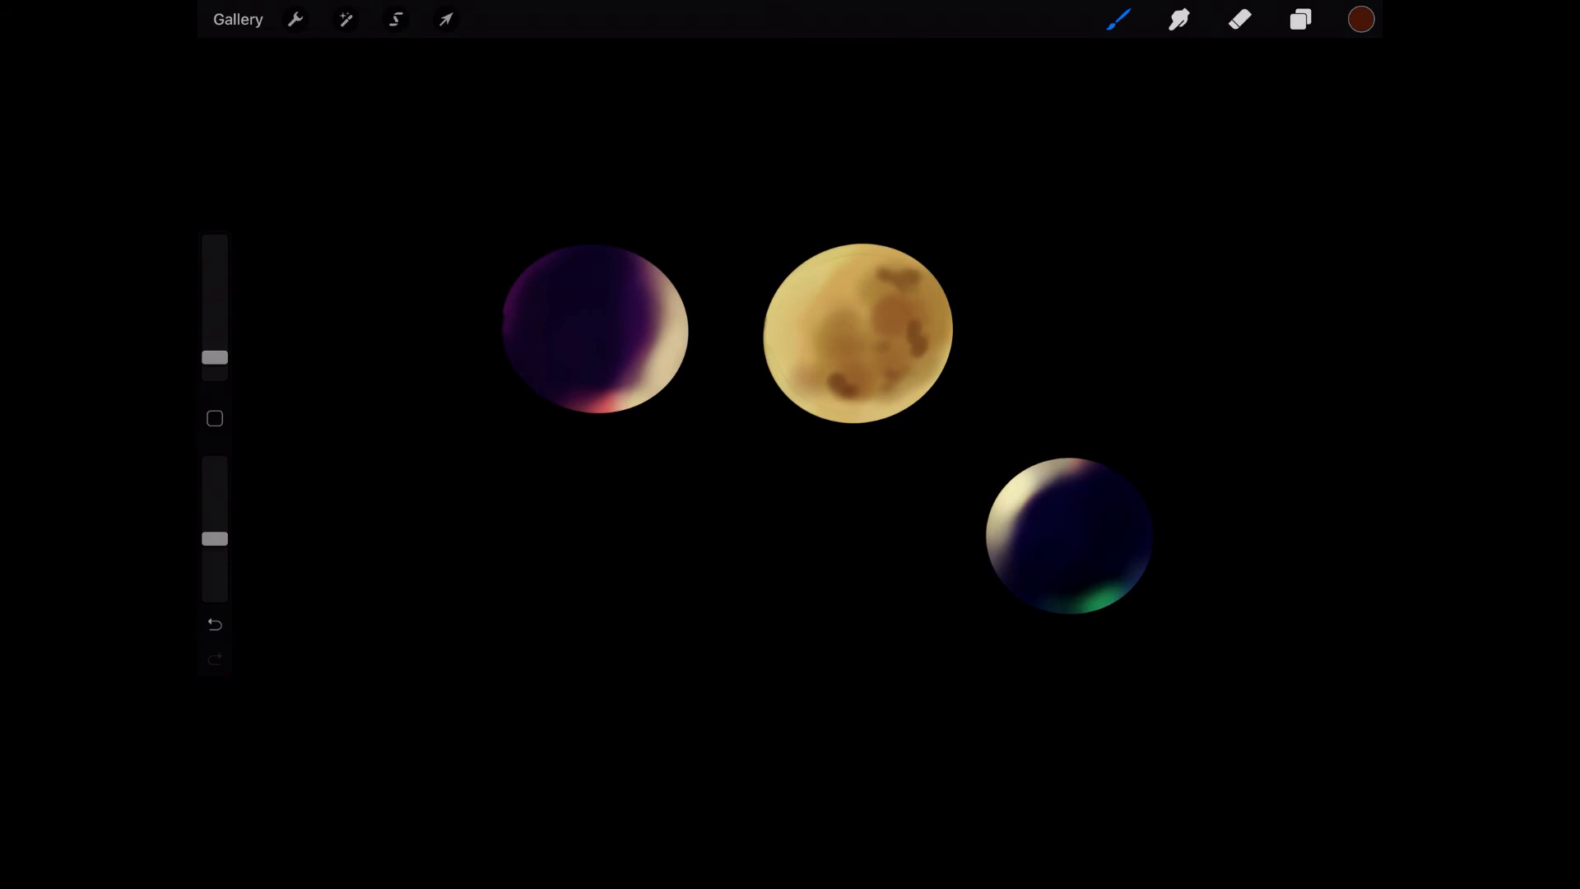
click(1359, 20)
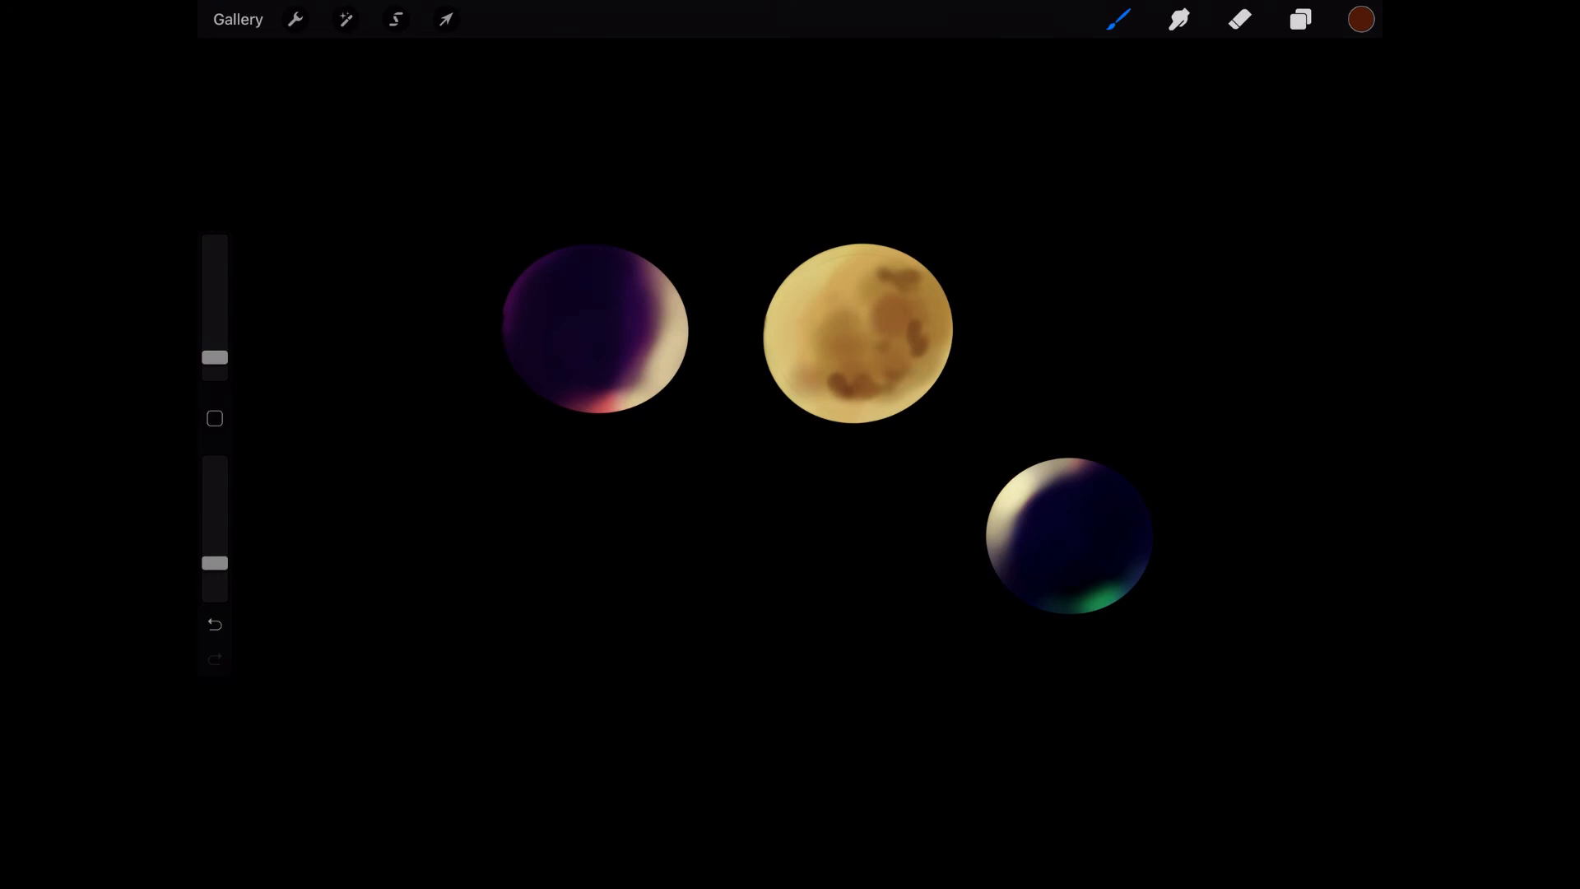
click(1300, 18)
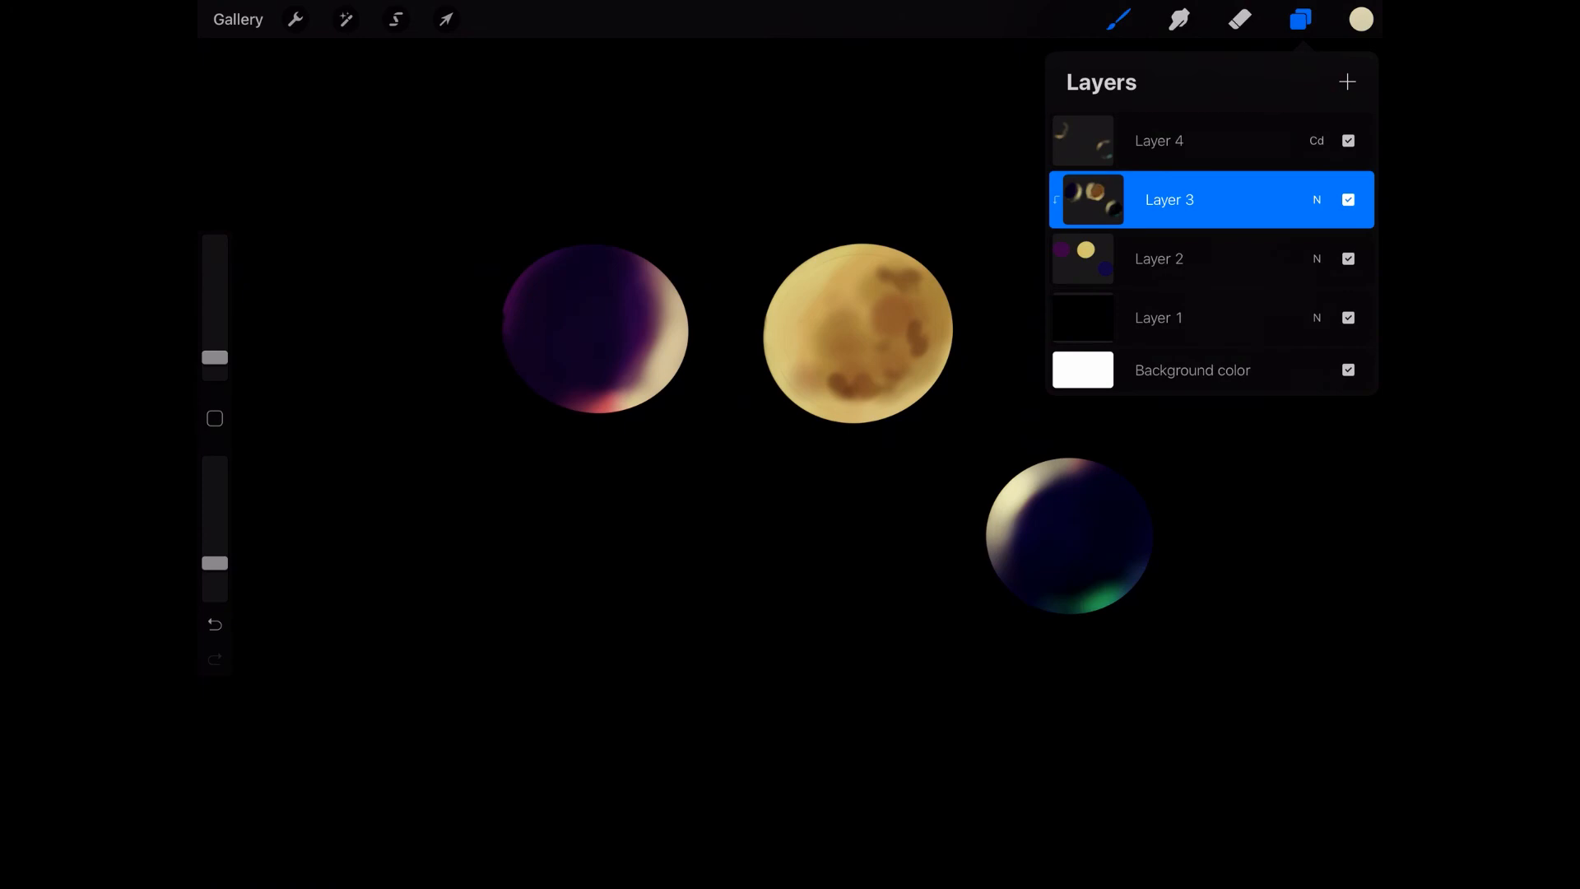
Step: Smudge along the planet rims so they fade softly into the black background
click(1301, 18)
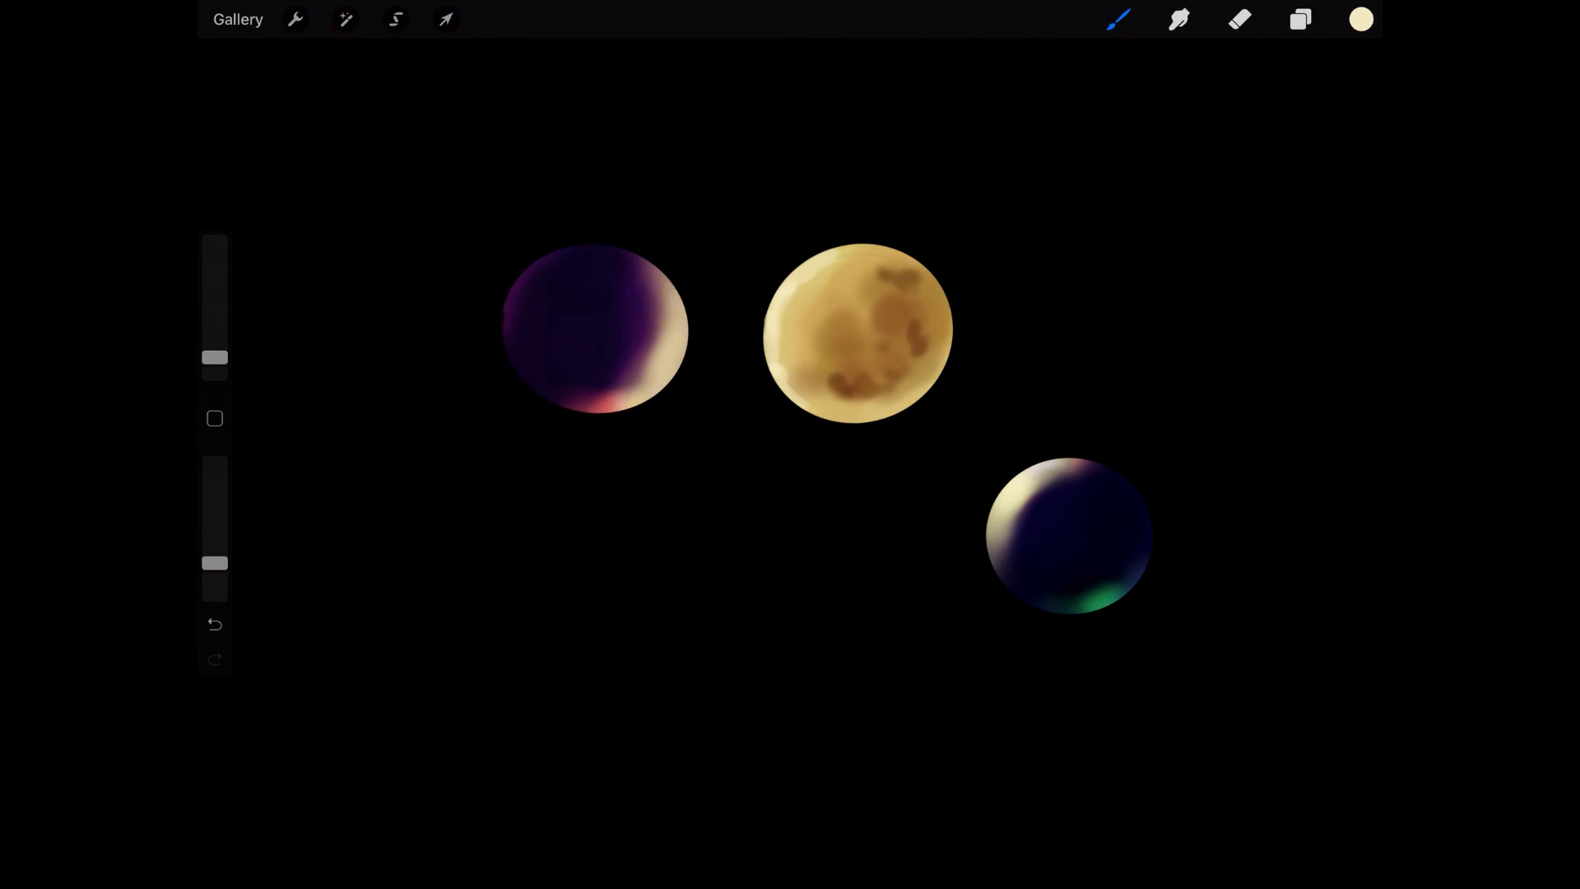
click(344, 20)
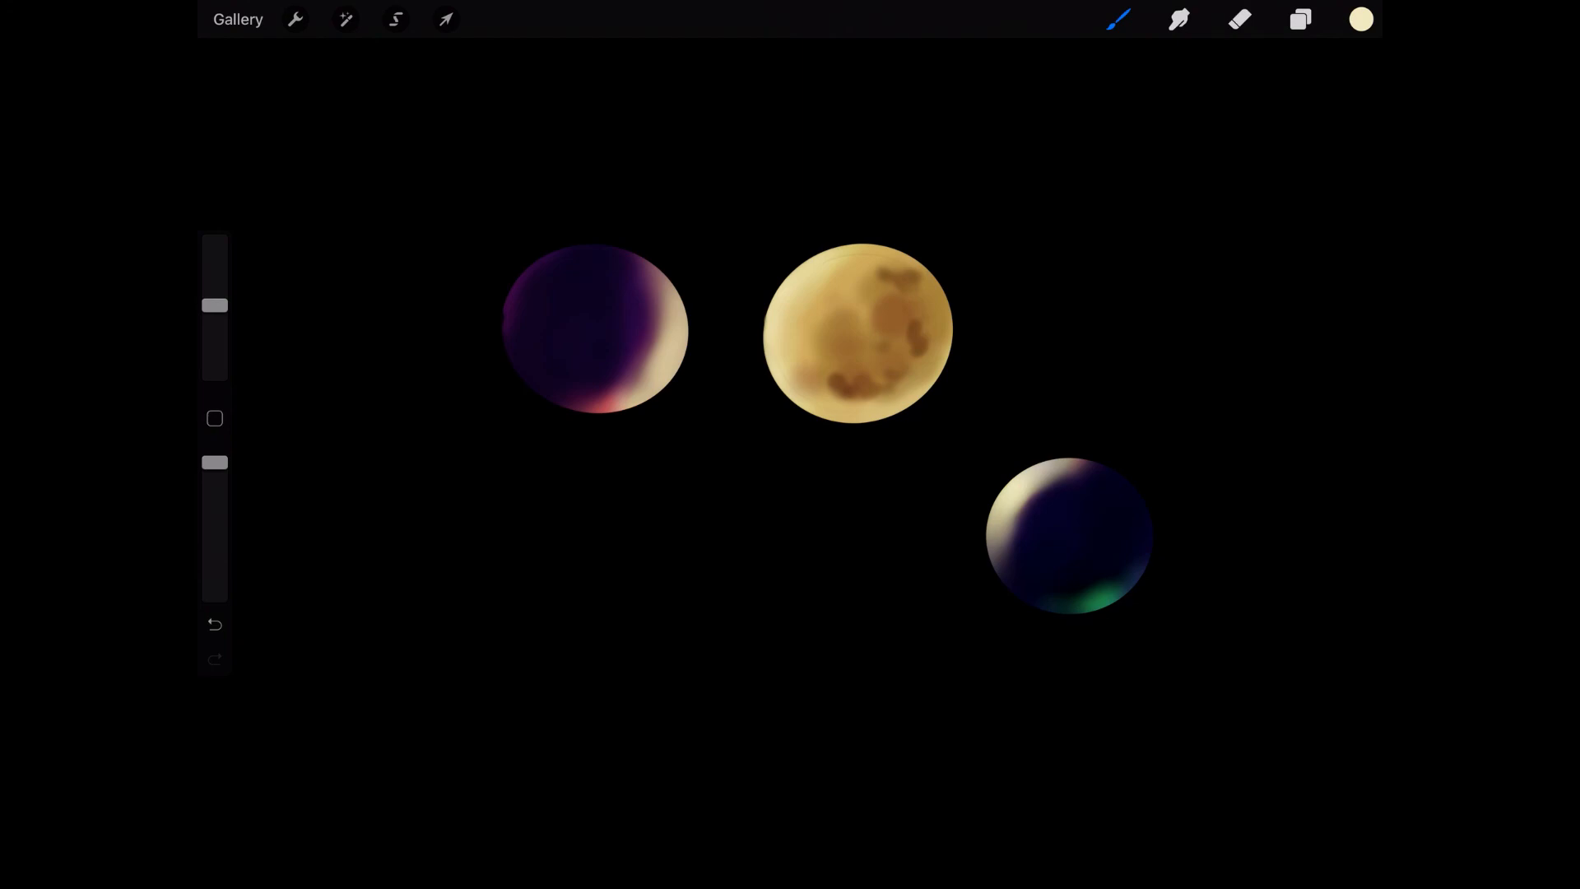
Step: Draw the first pale cream stroke of the signature beneath the purple planet
drag(565, 545, 645, 636)
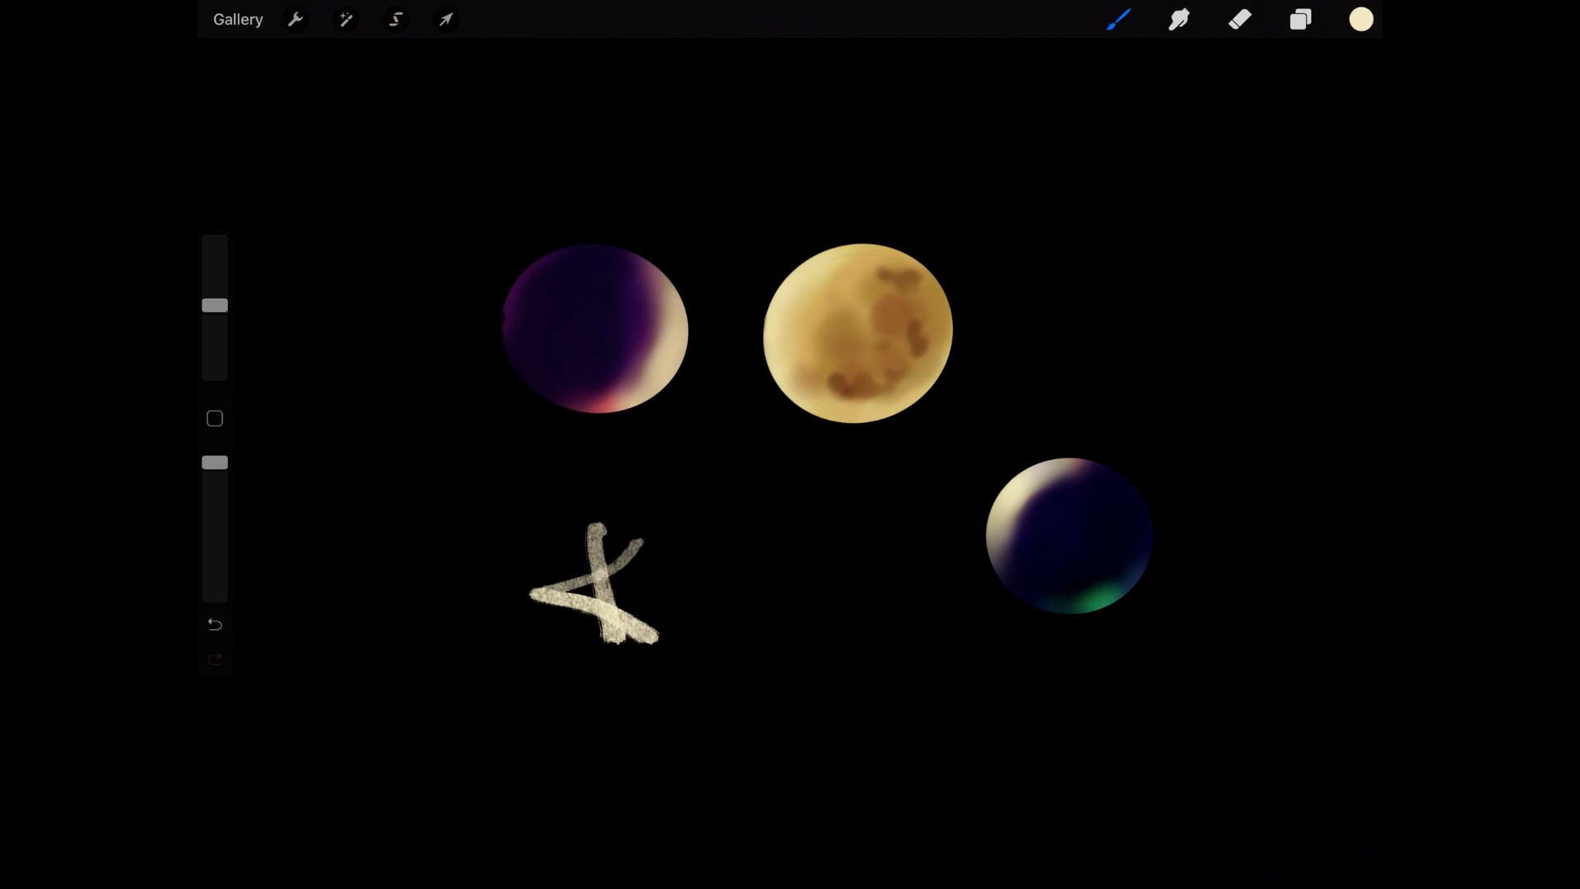